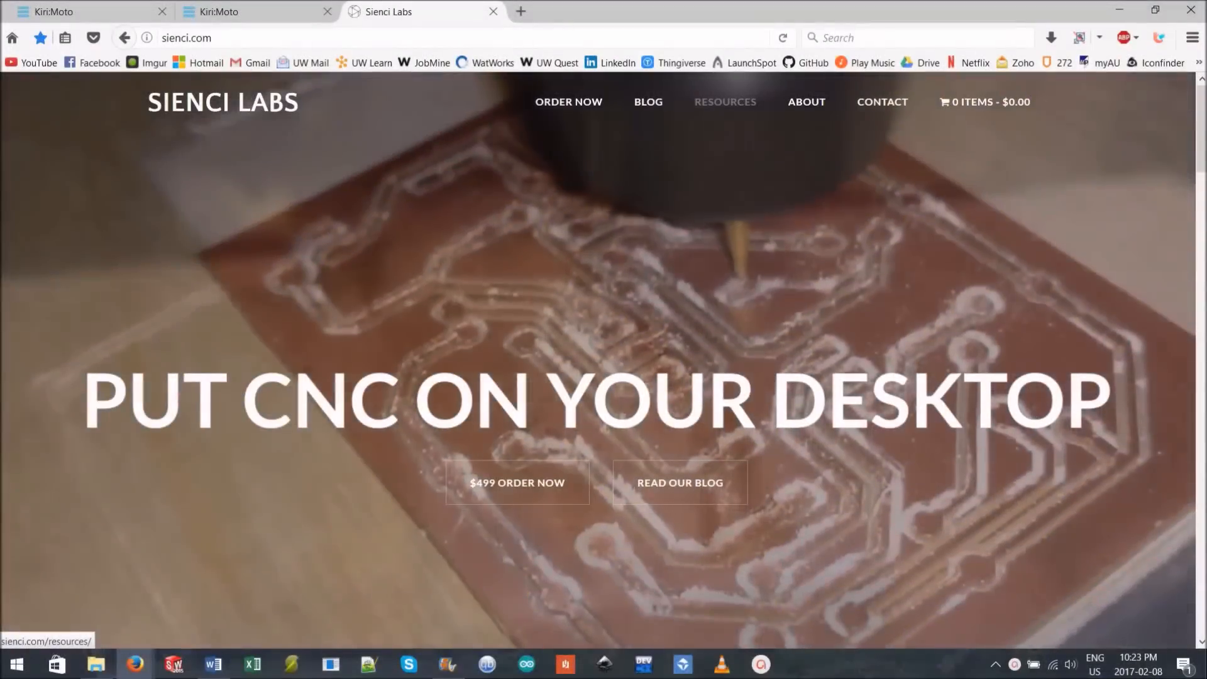
# - Reach the Mill One 3D files GitHub repository via the Sienci Resources page
pyautogui.click(724, 102)
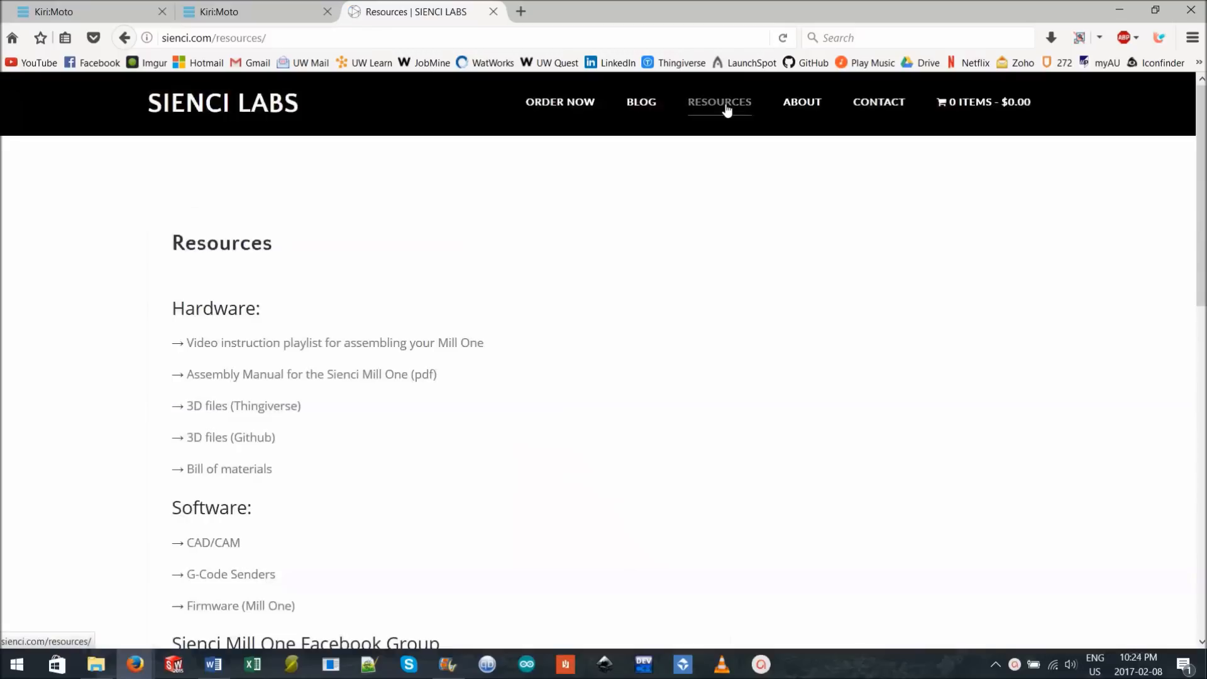
pyautogui.moveTo(309, 438)
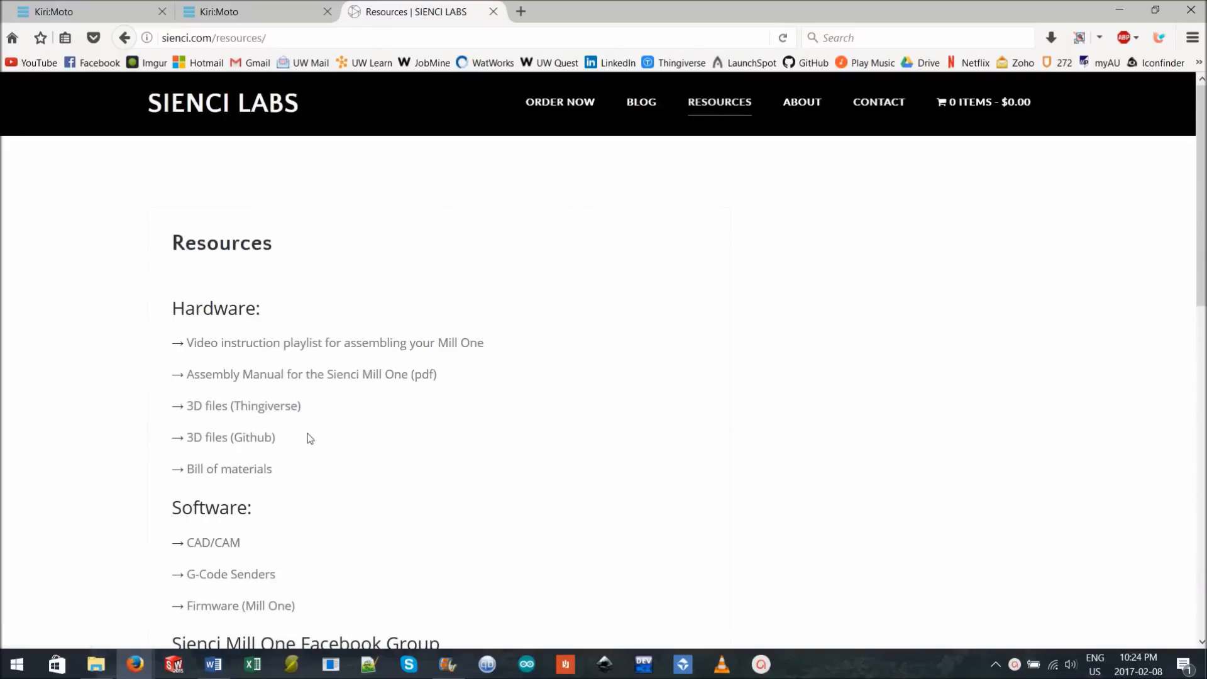
pyautogui.click(224, 437)
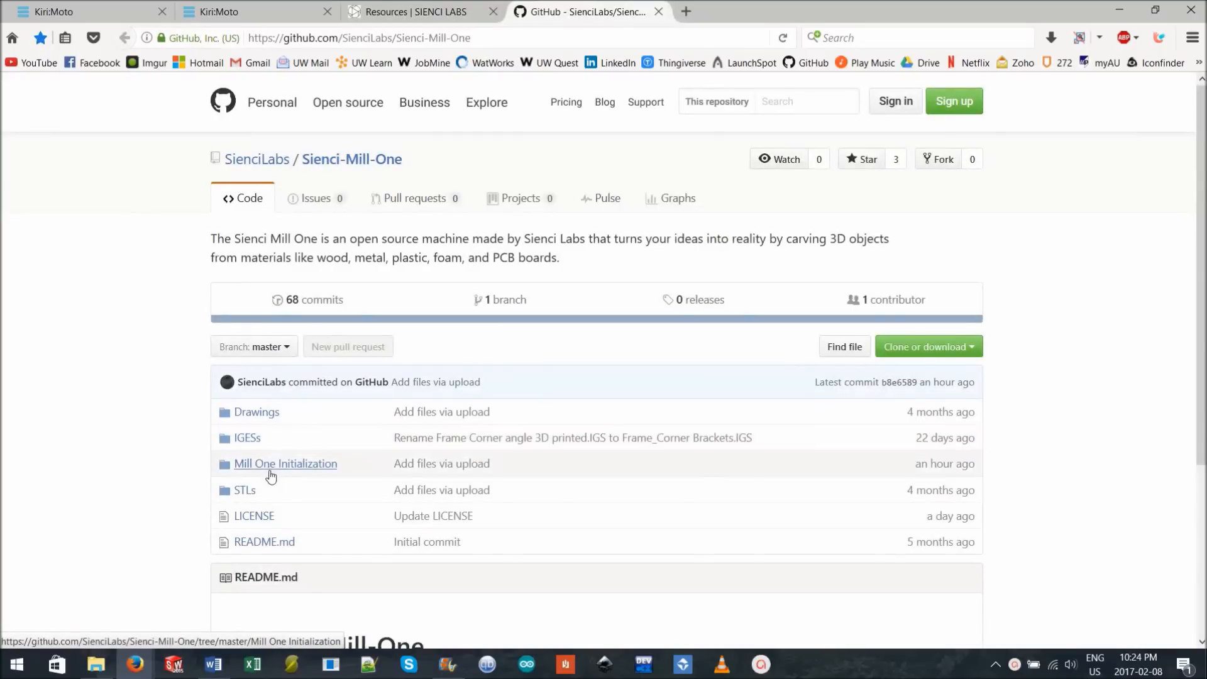
pyautogui.moveTo(277, 469)
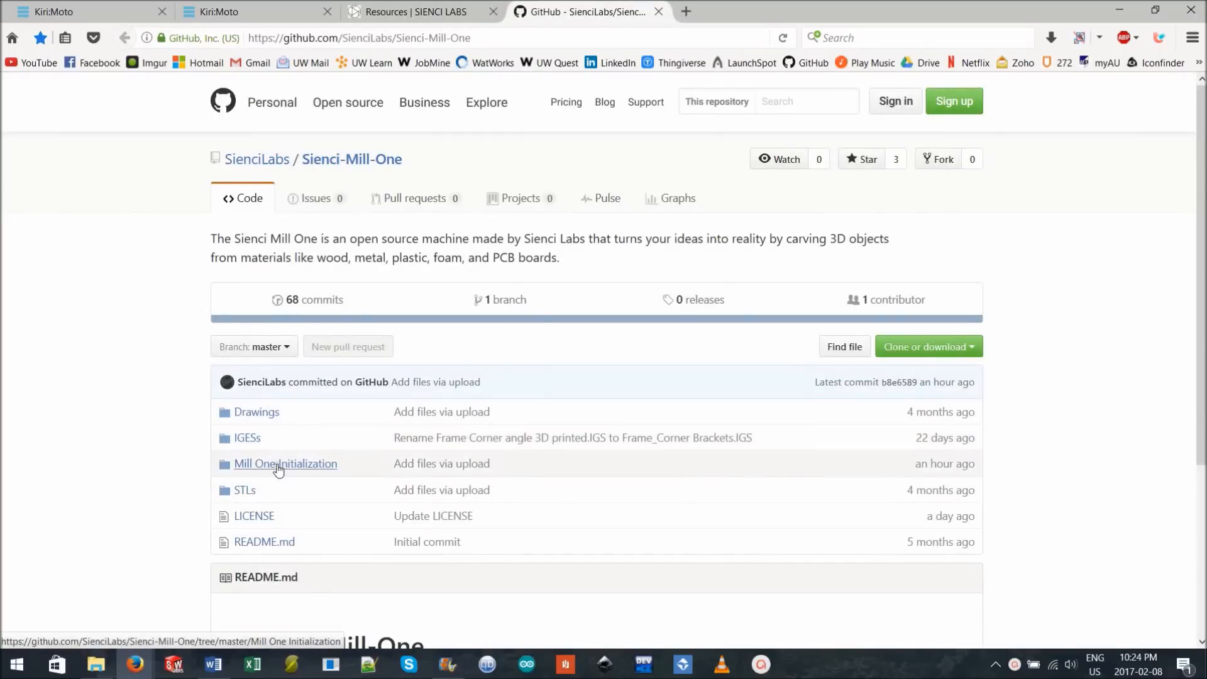
# - Show 'platform levelling_quarter inch endmill.nc' from Mill One Initialization as raw G-code
pyautogui.click(285, 464)
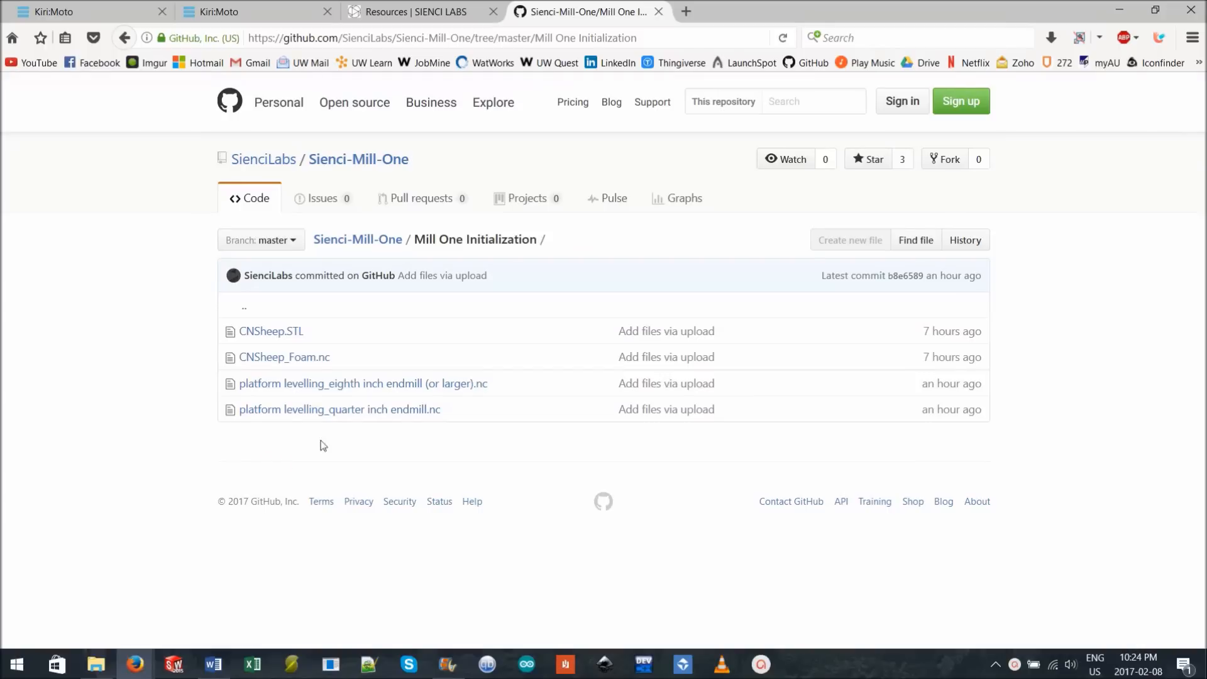
pyautogui.moveTo(338, 409)
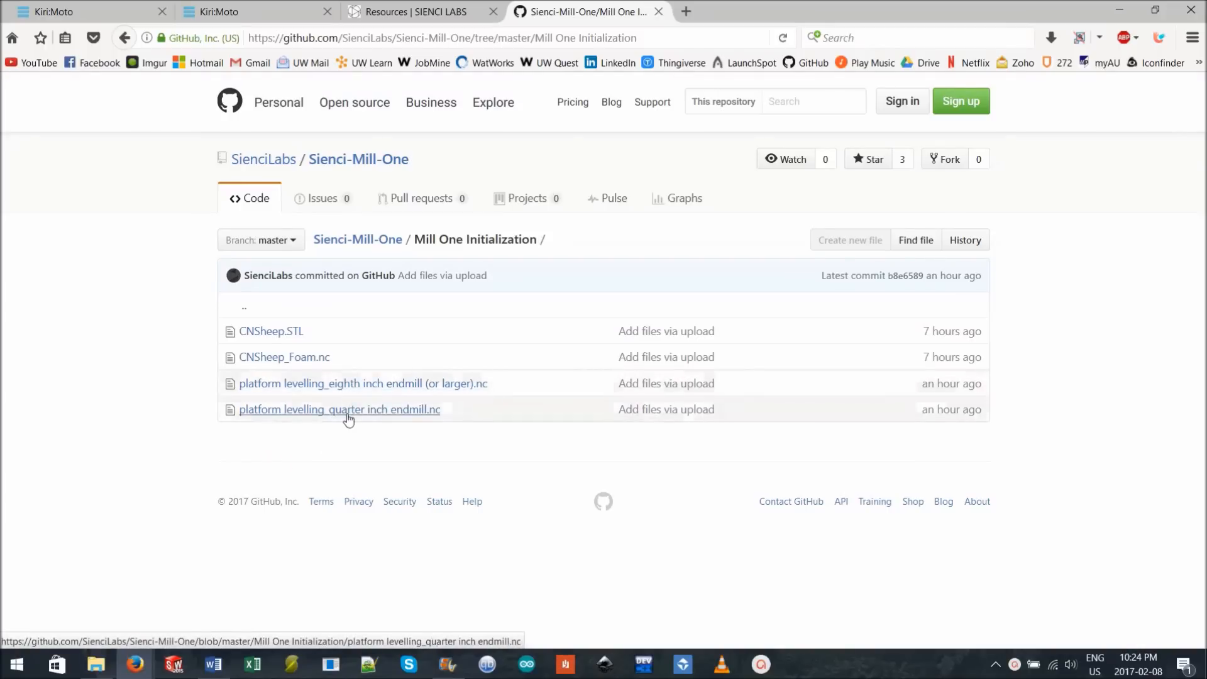
pyautogui.moveTo(362, 383)
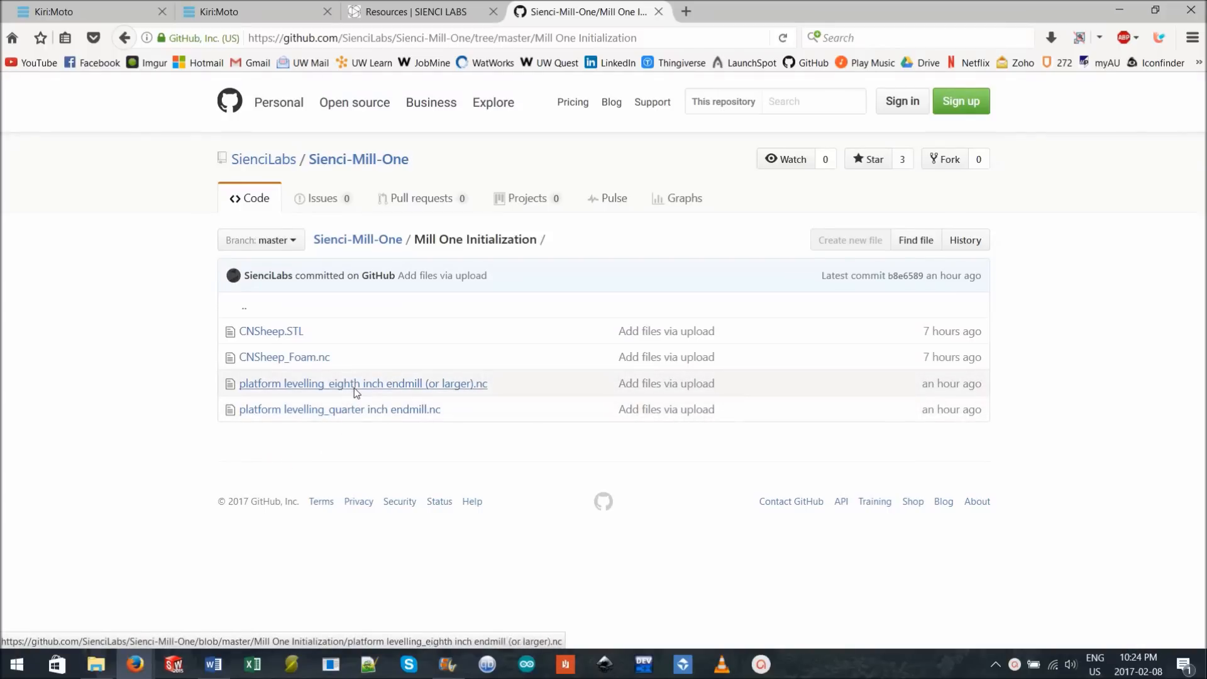
pyautogui.moveTo(353, 409)
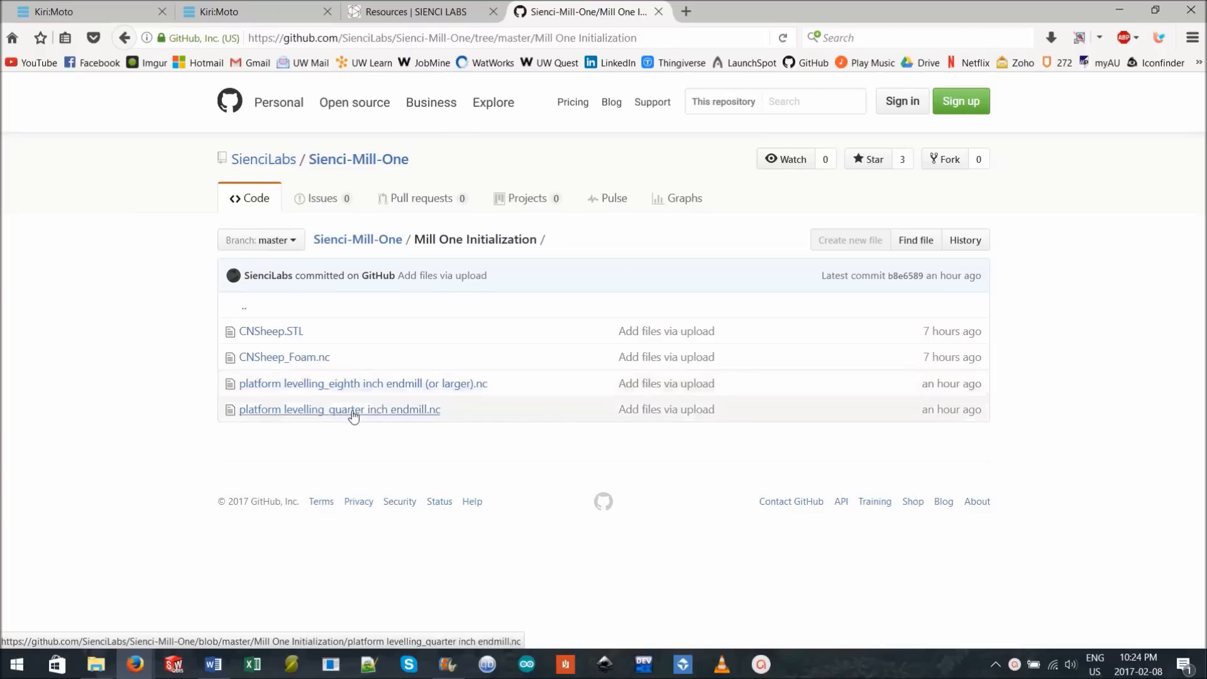
pyautogui.click(339, 408)
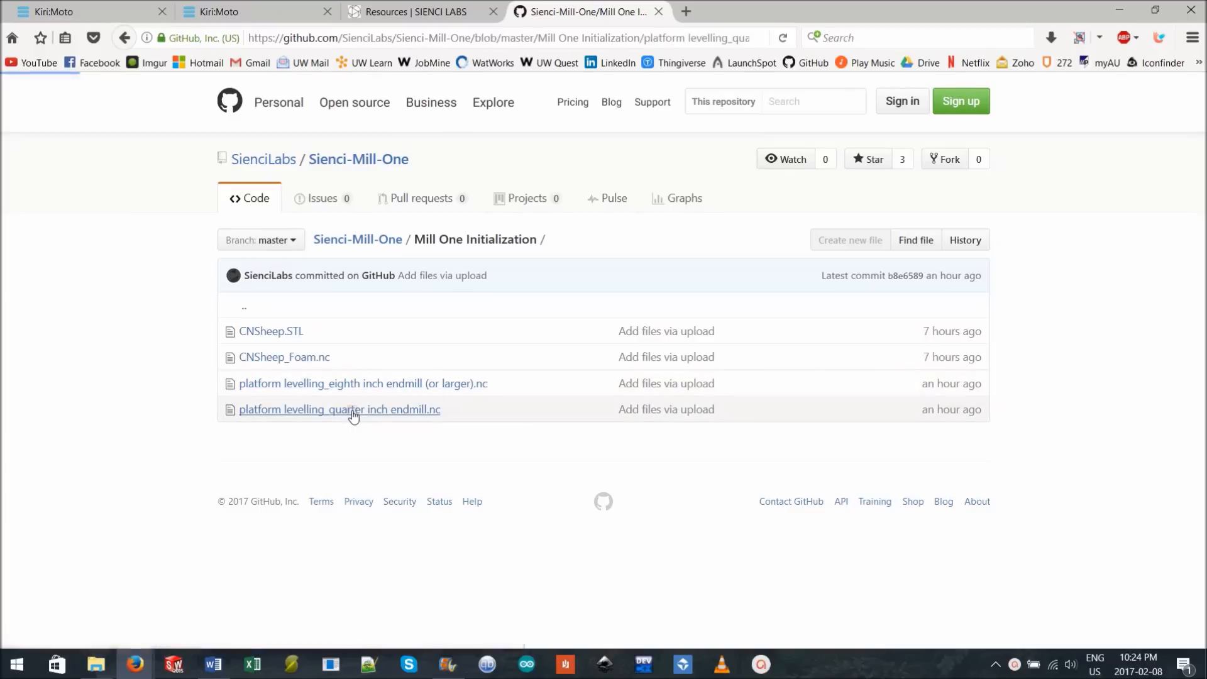
pyautogui.click(338, 408)
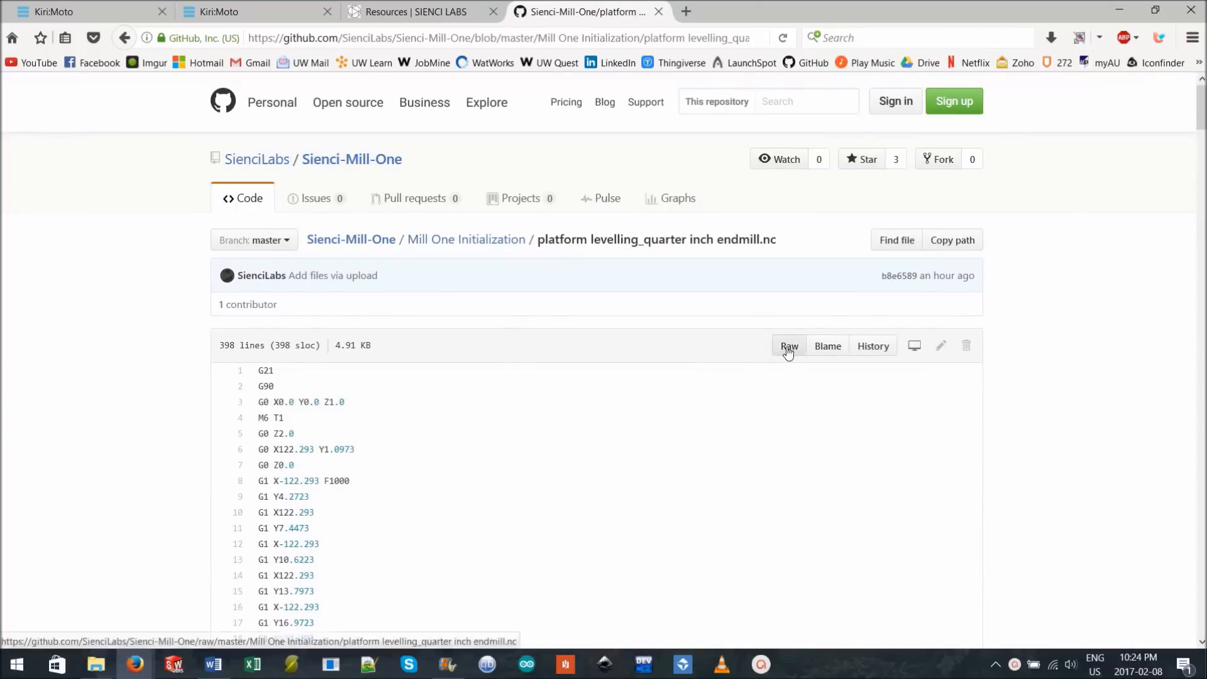
pyautogui.click(789, 346)
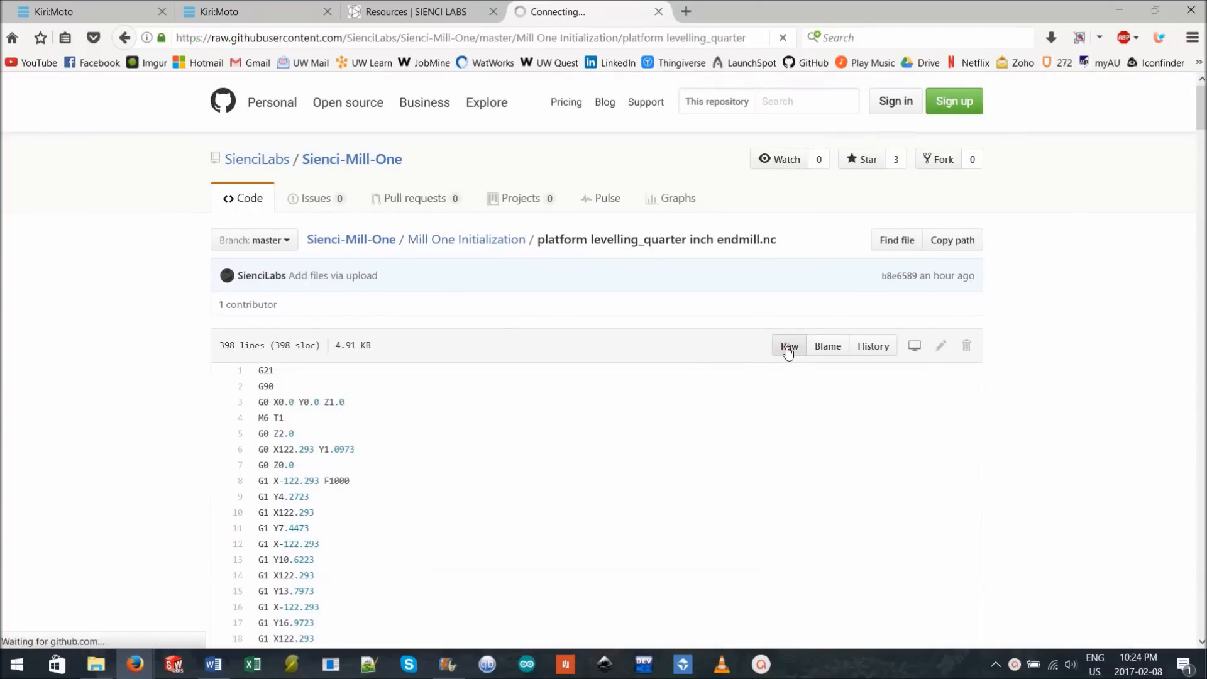
pyautogui.click(788, 345)
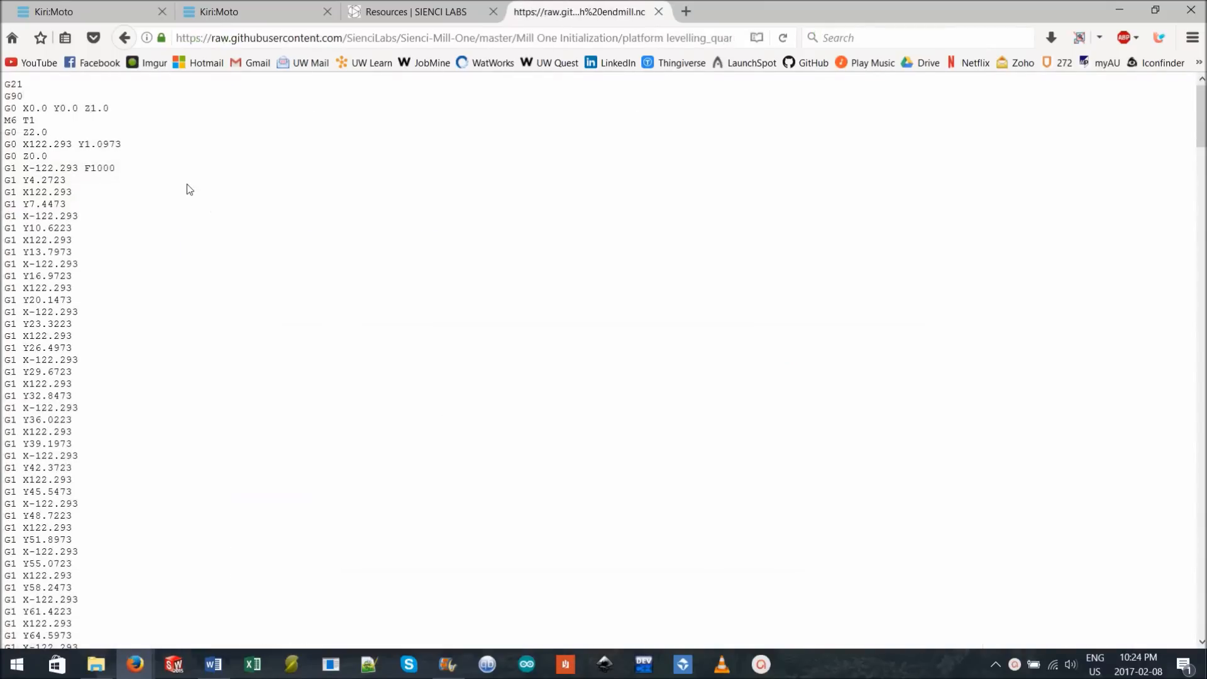
# - Save the raw levelling G-code page as an .nc file into Desktop > Sienci
pyautogui.scroll(-3)
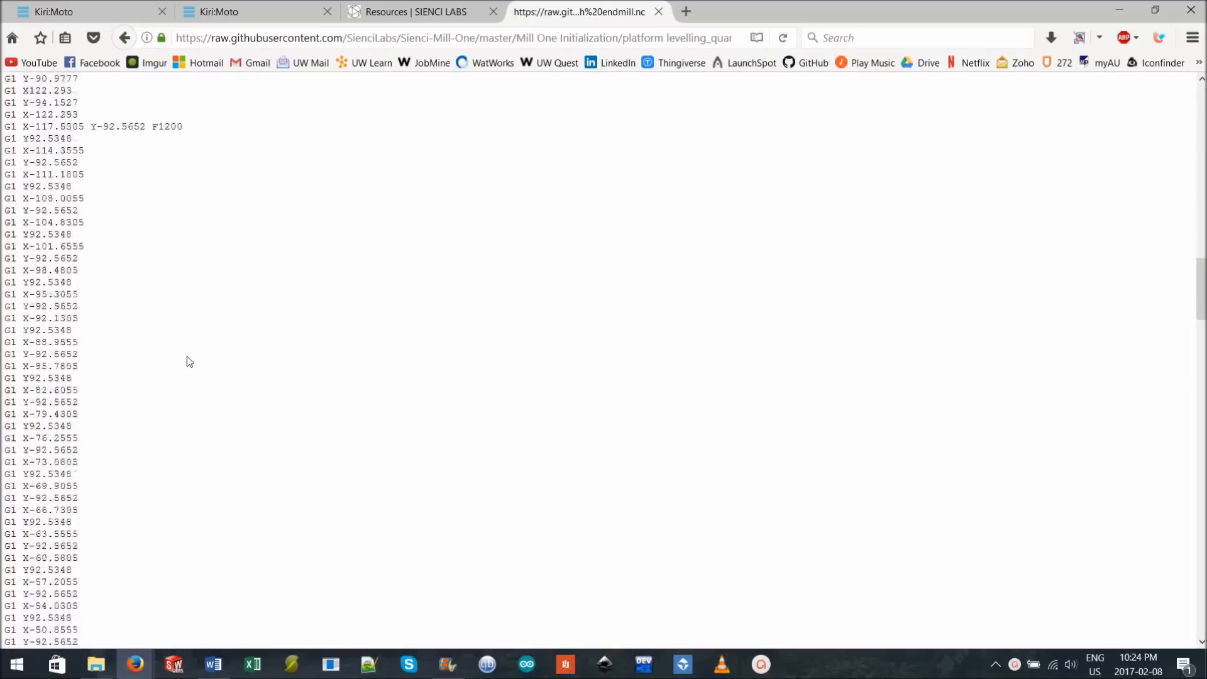
pyautogui.rightClick(520, 362)
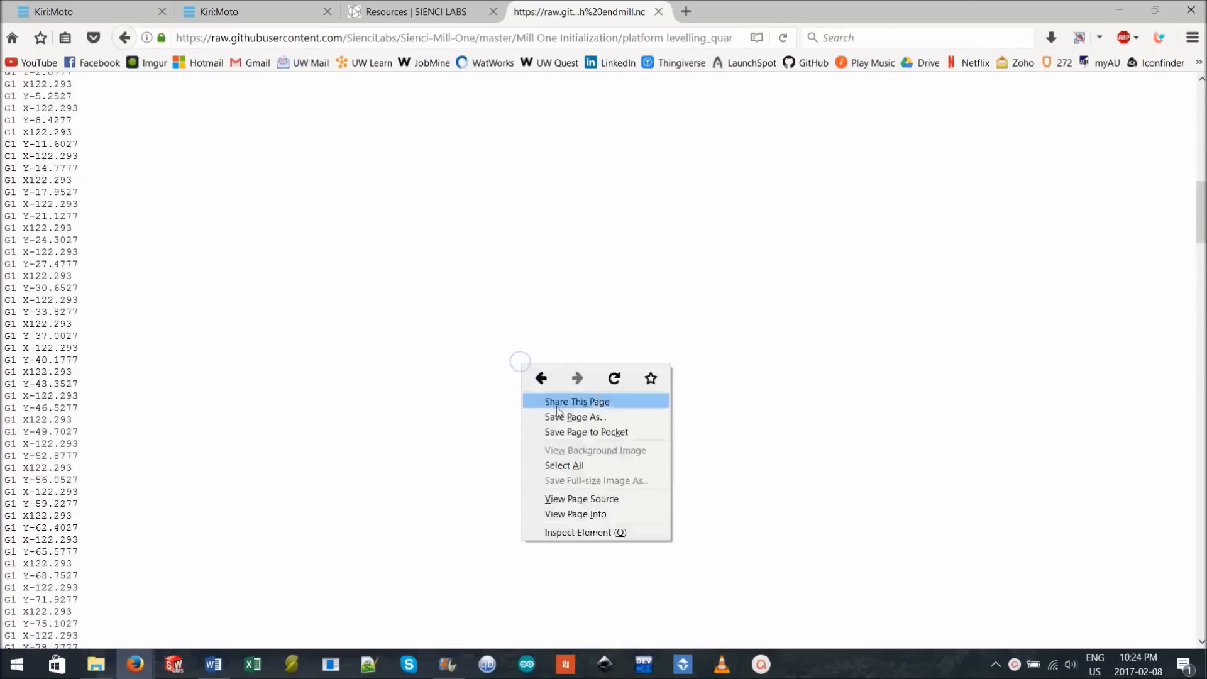
pyautogui.click(576, 416)
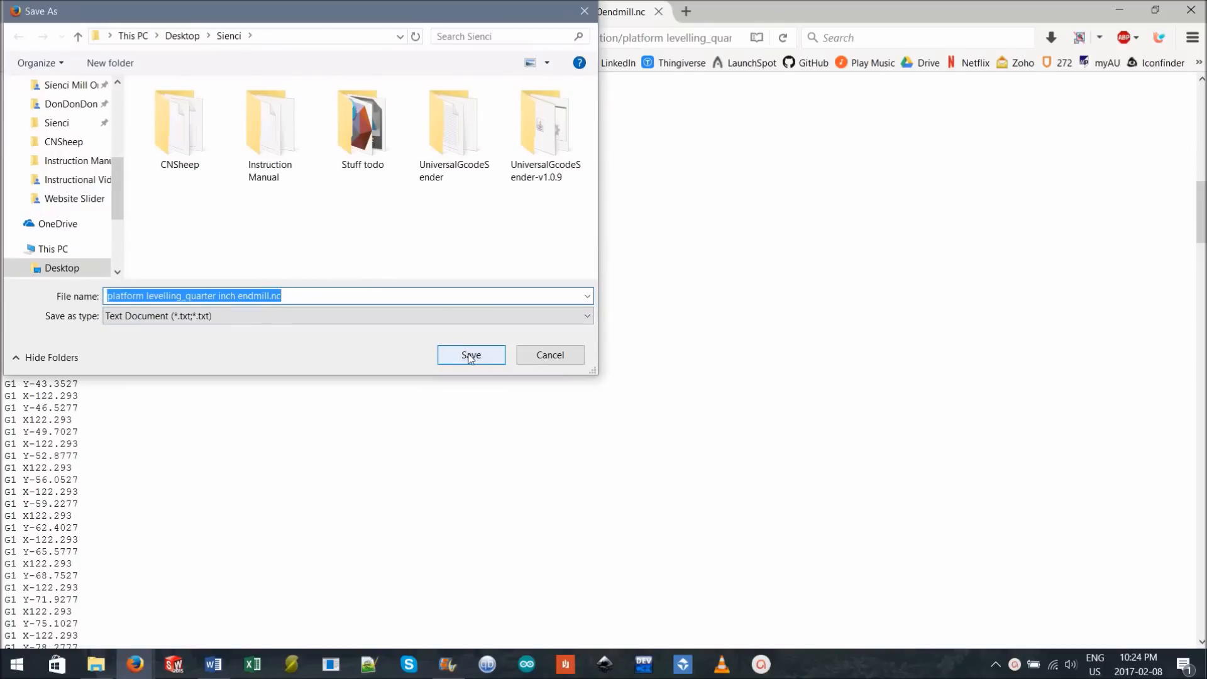
pyautogui.click(470, 354)
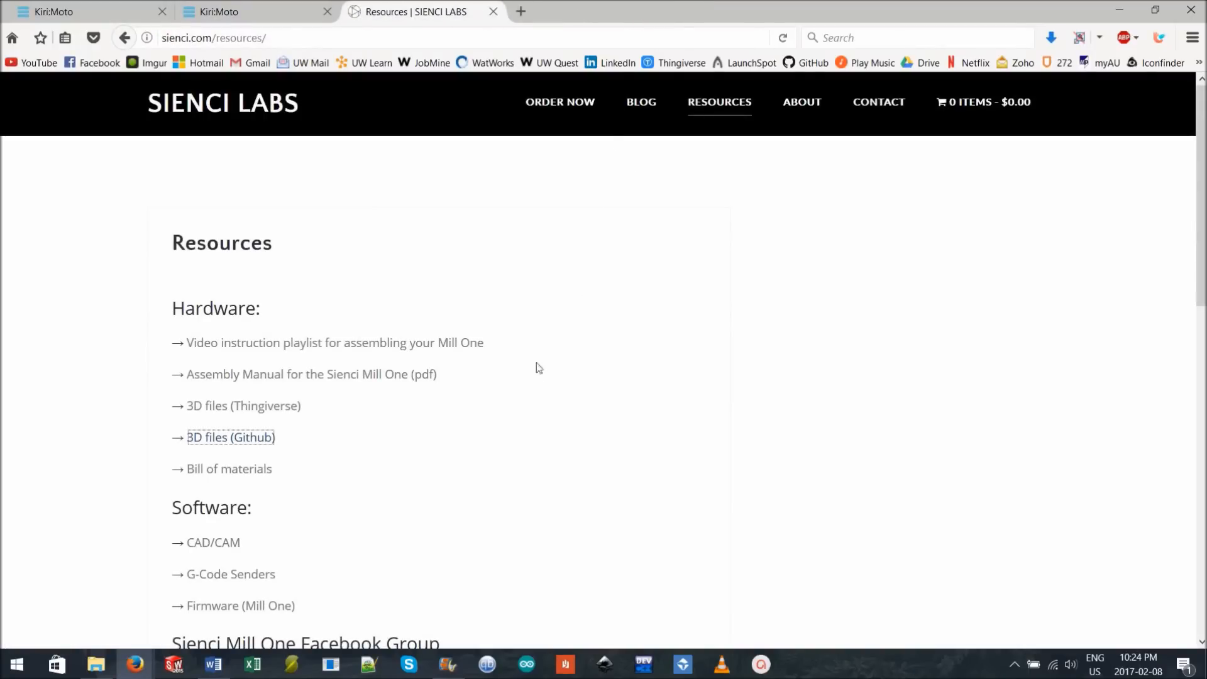
# - Reach the Universal G-code Sender download page via Sienci's G-Code Senders page
pyautogui.scroll(-3)
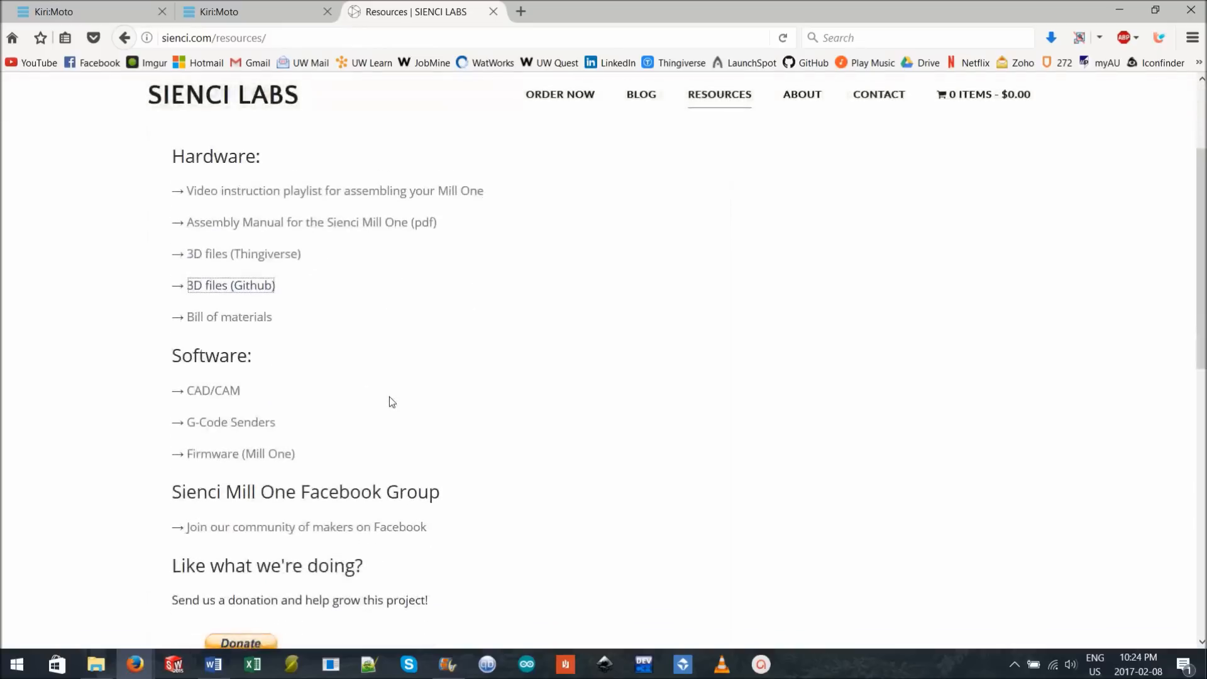
pyautogui.scroll(-3)
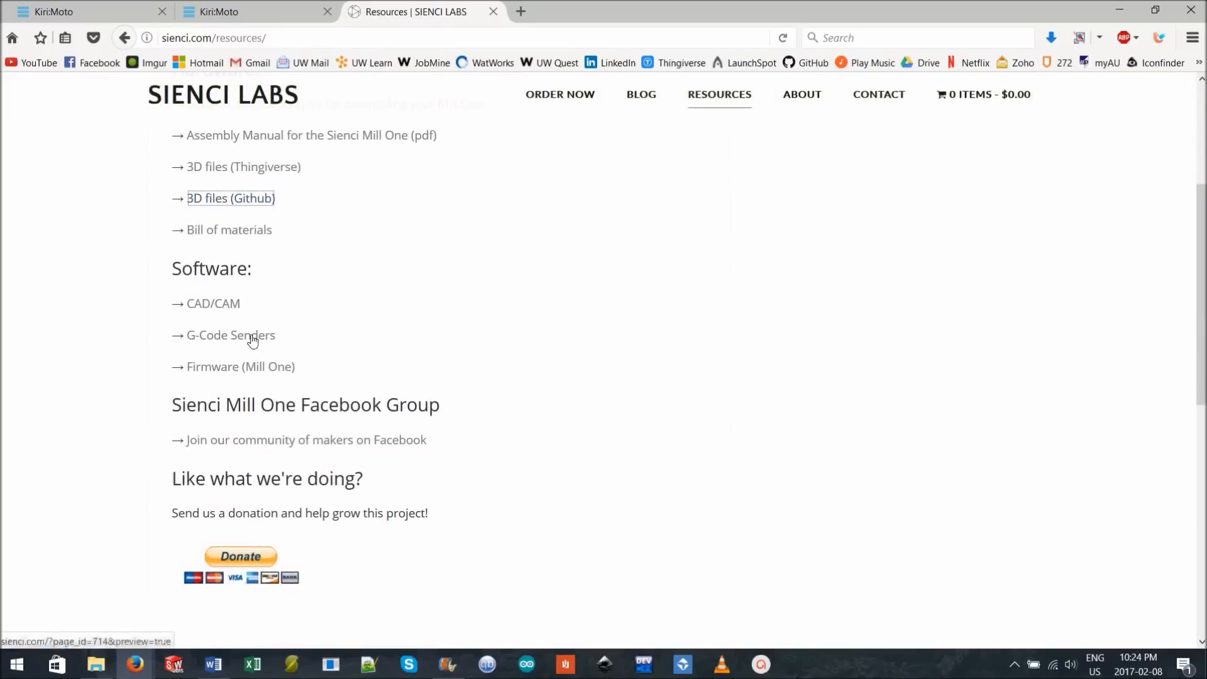
pyautogui.click(233, 334)
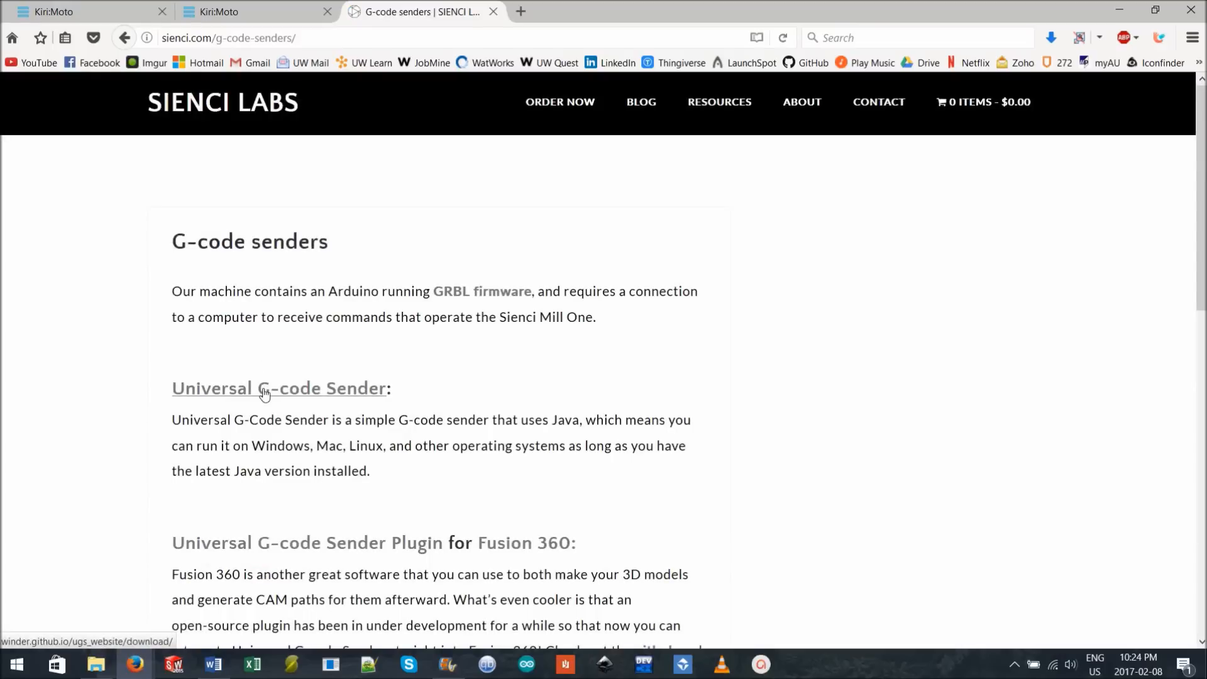
pyautogui.click(277, 387)
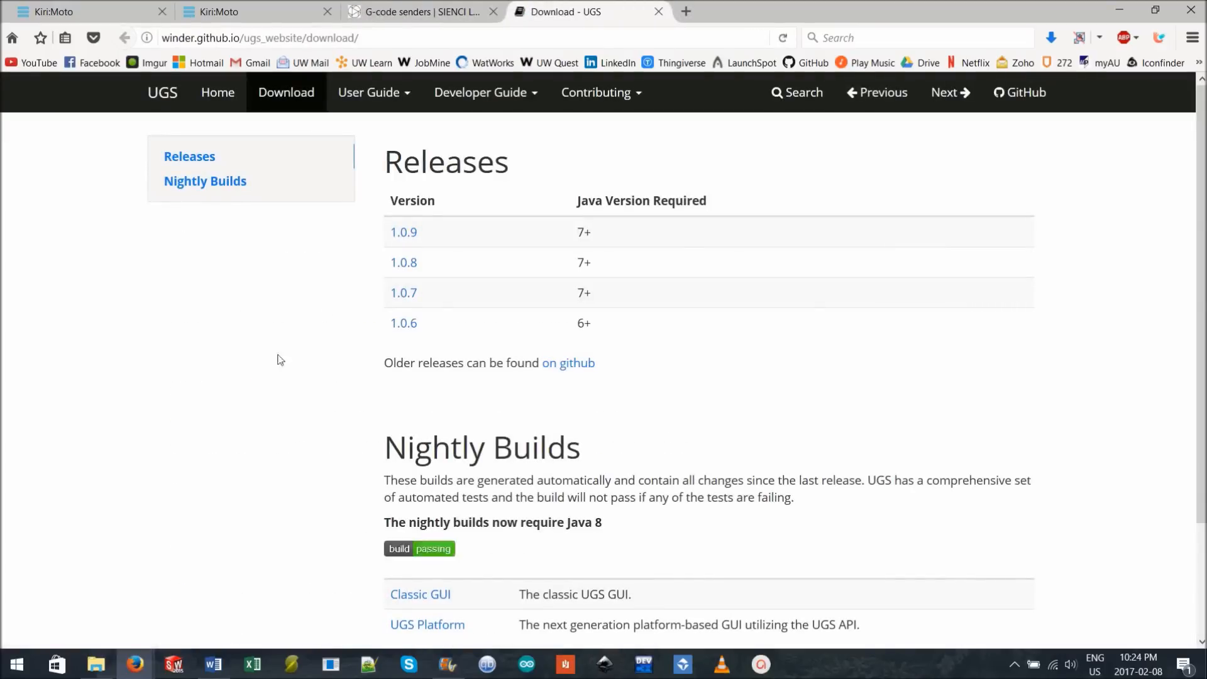
pyautogui.moveTo(453, 224)
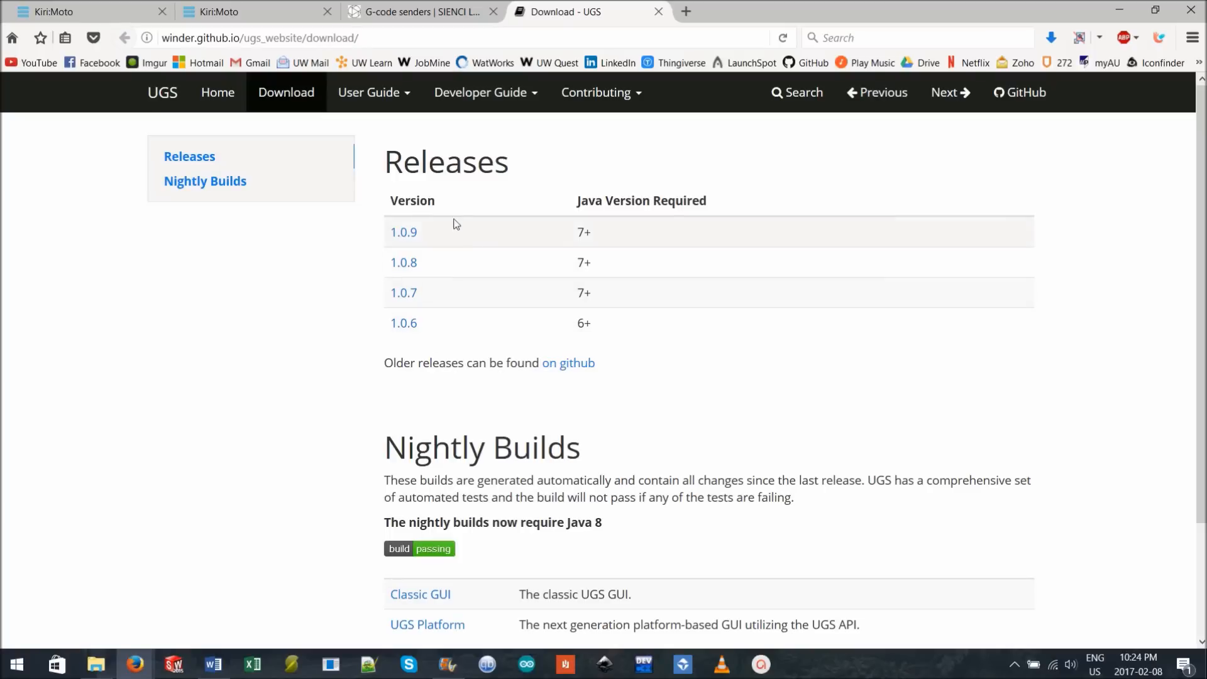
pyautogui.moveTo(428, 238)
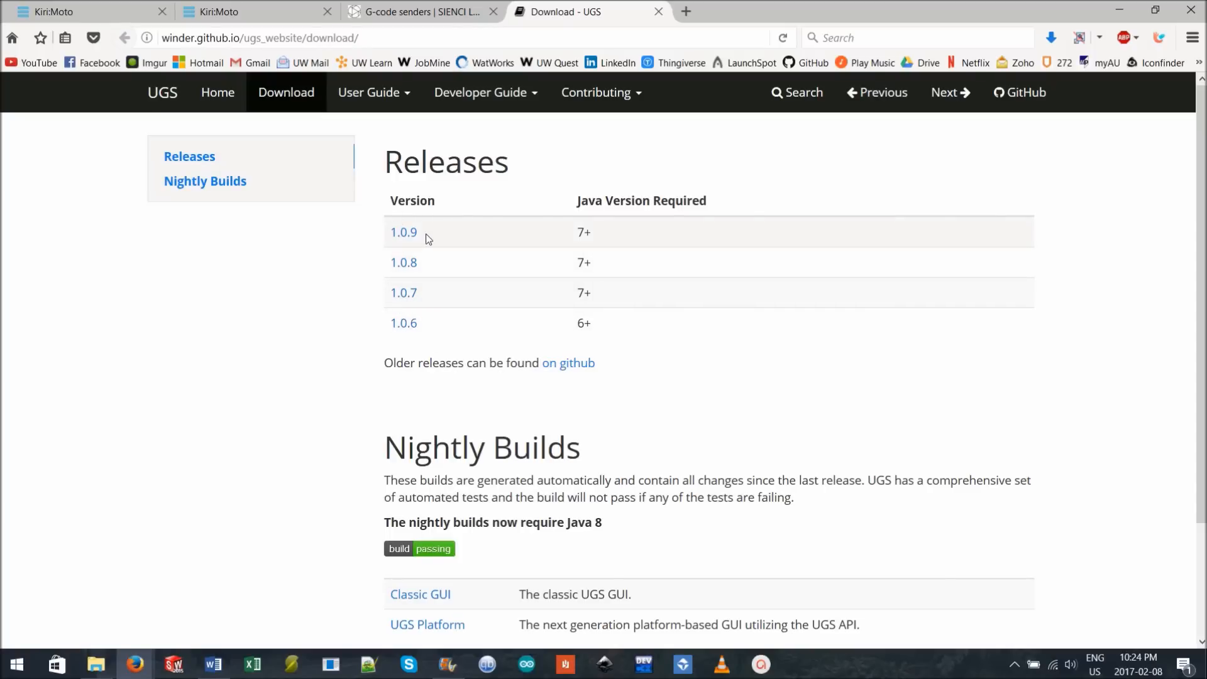
pyautogui.moveTo(566, 428)
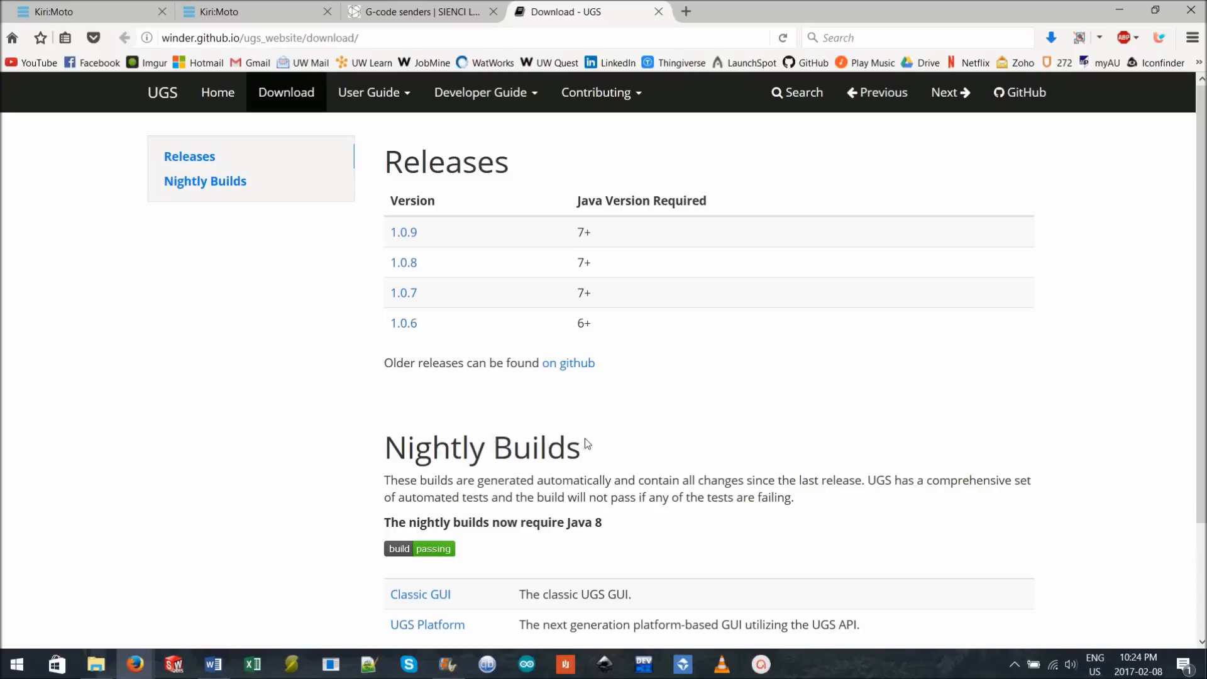
# - Download the Classic GUI nightly build from the UGS Nightly Builds section
pyautogui.scroll(-3)
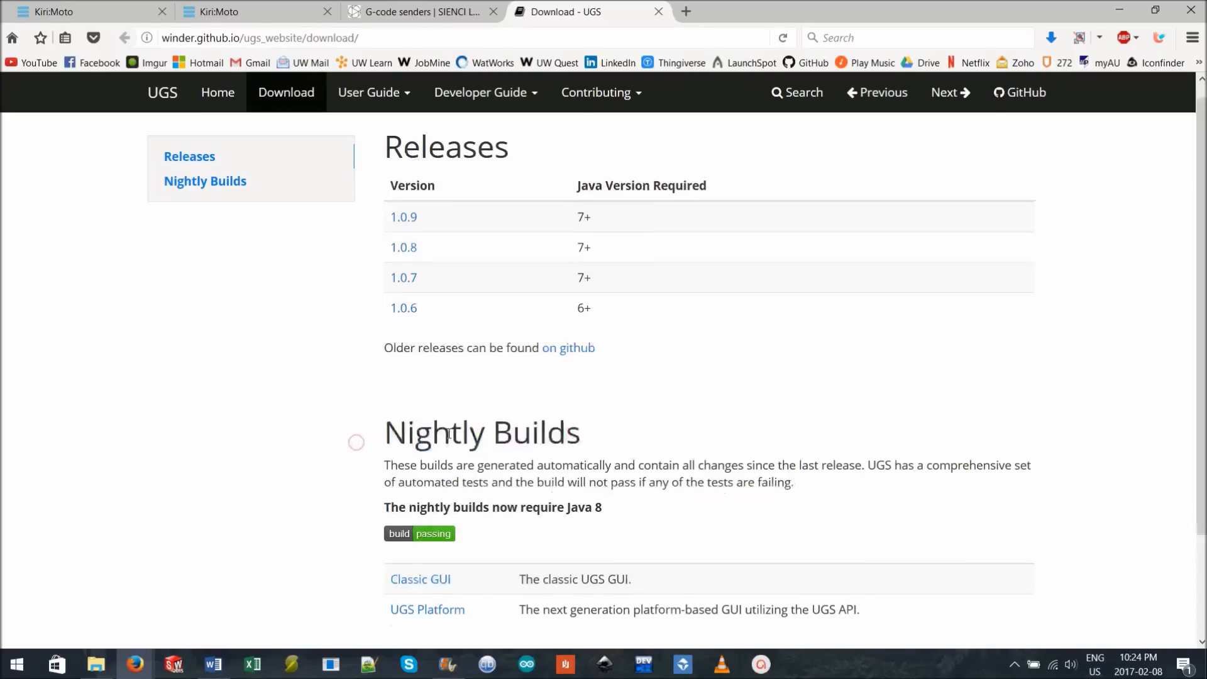
pyautogui.scroll(-3)
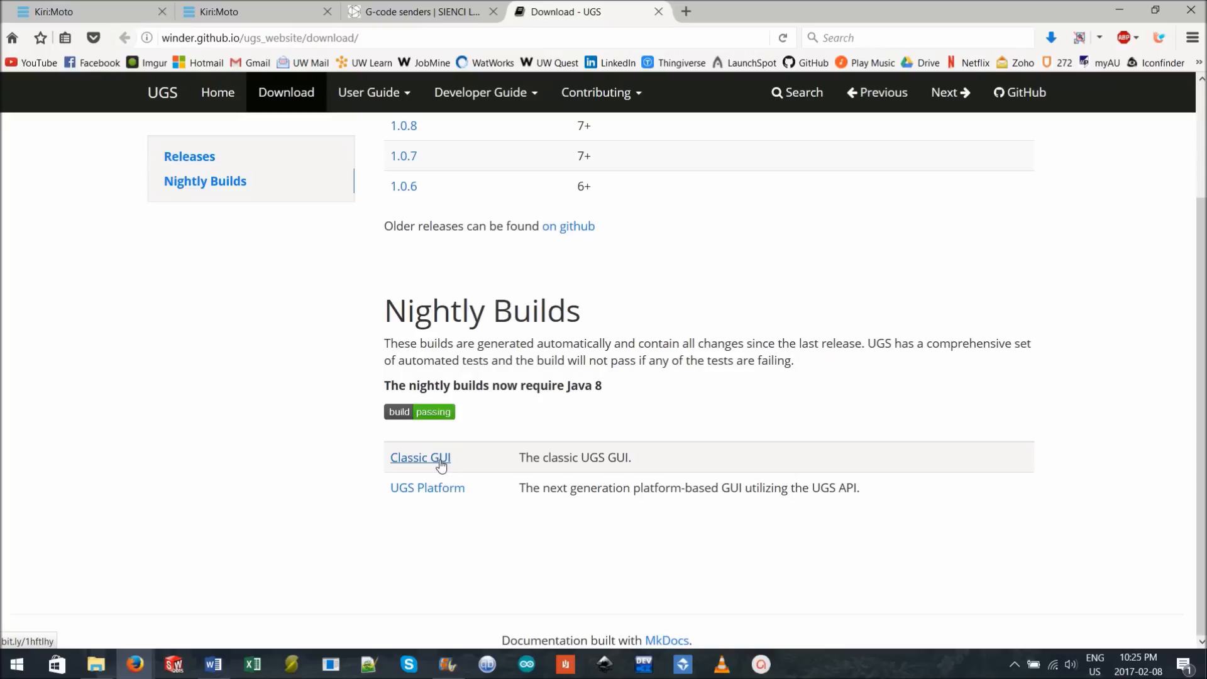
pyautogui.click(420, 458)
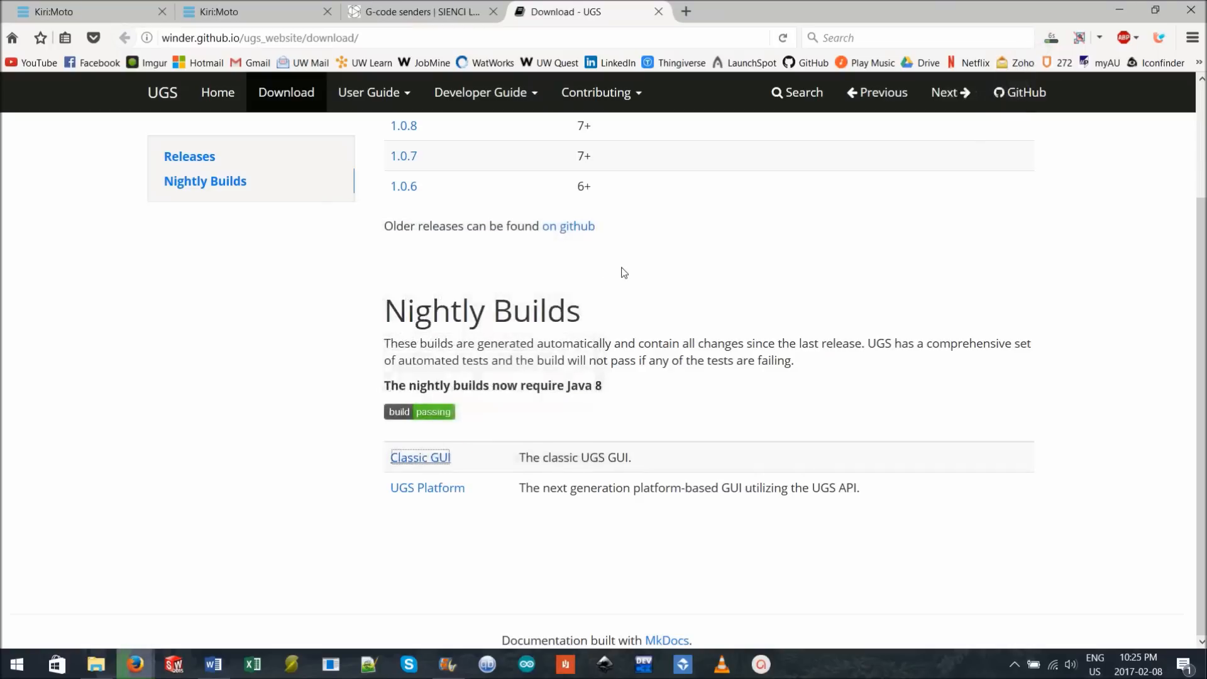
pyautogui.moveTo(612, 276)
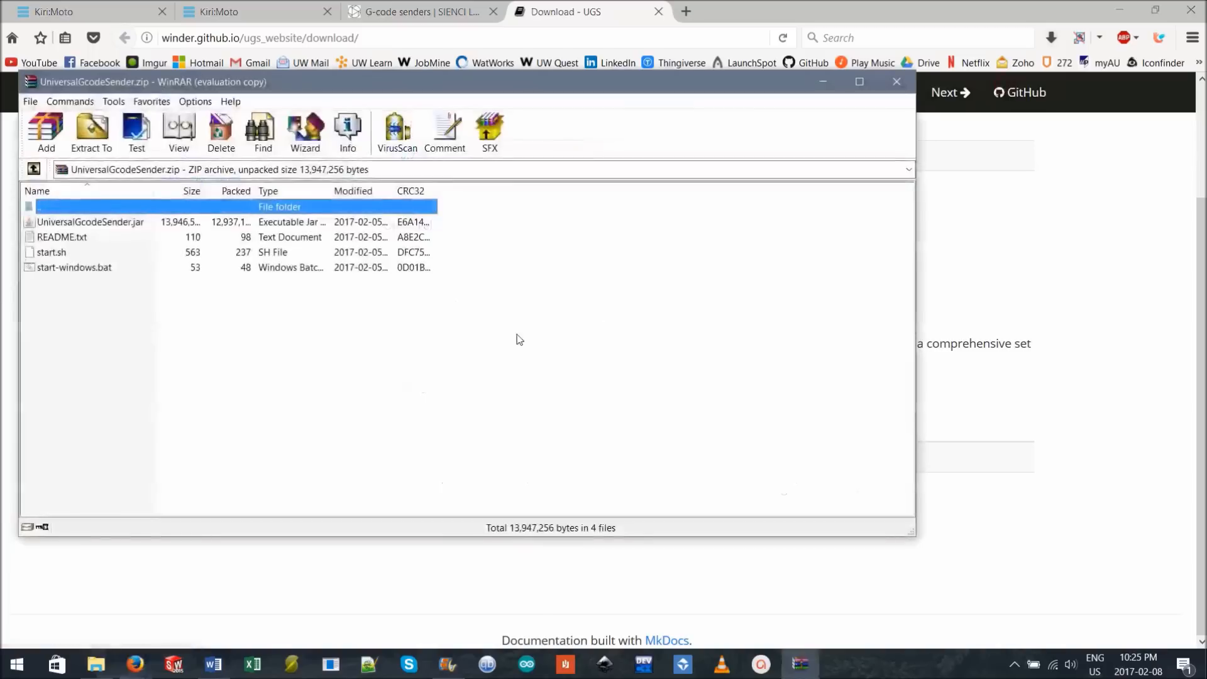
# - Launch UniversalGcodeSender.jar from the downloaded archive in WinRAR
pyautogui.click(91, 221)
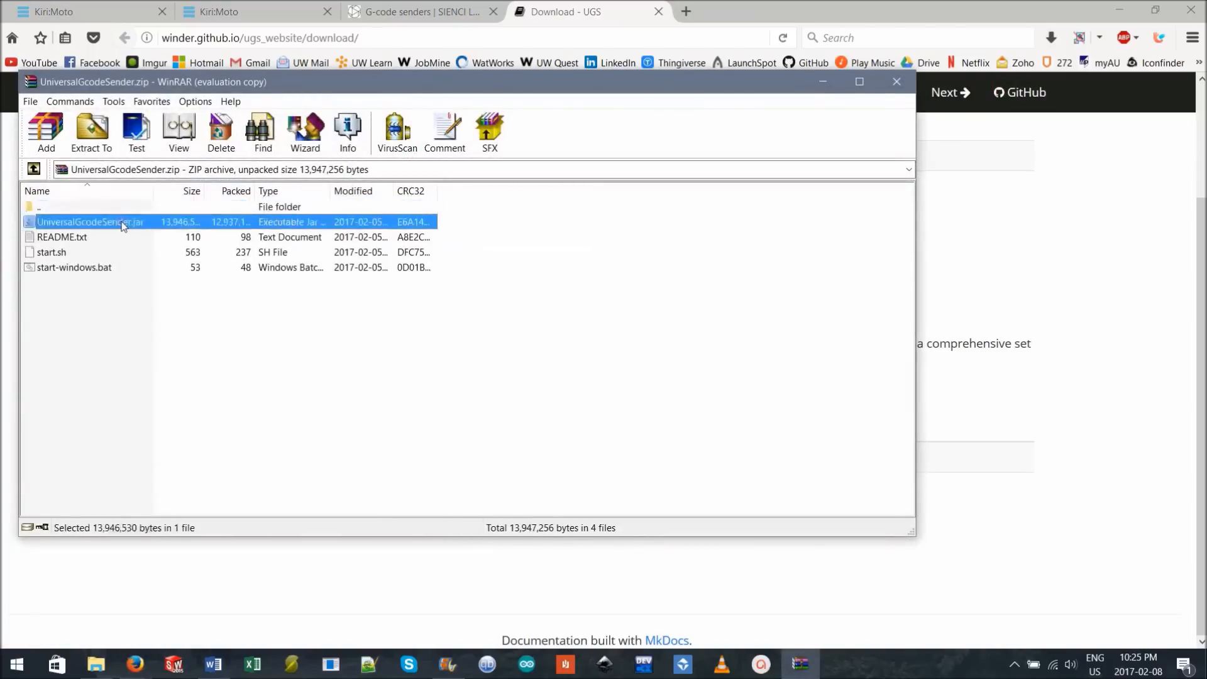
pyautogui.doubleClick(88, 221)
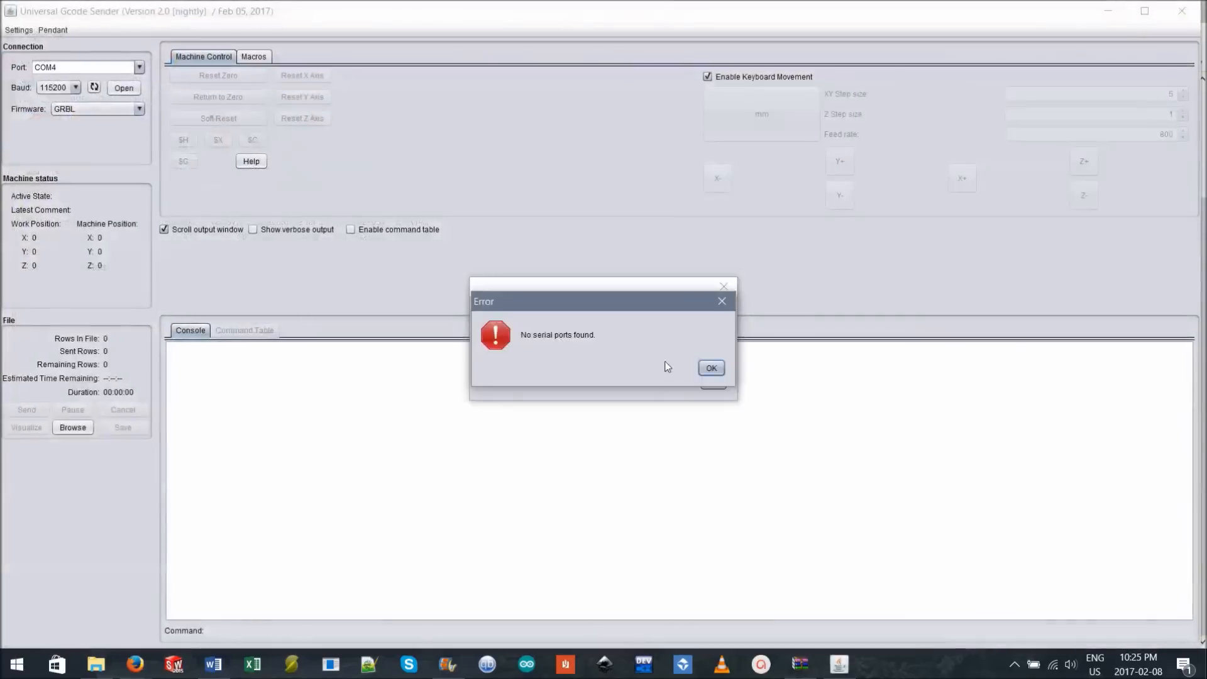
# - Dismiss the 'No serial ports found' error and the nightly build notice
pyautogui.click(709, 367)
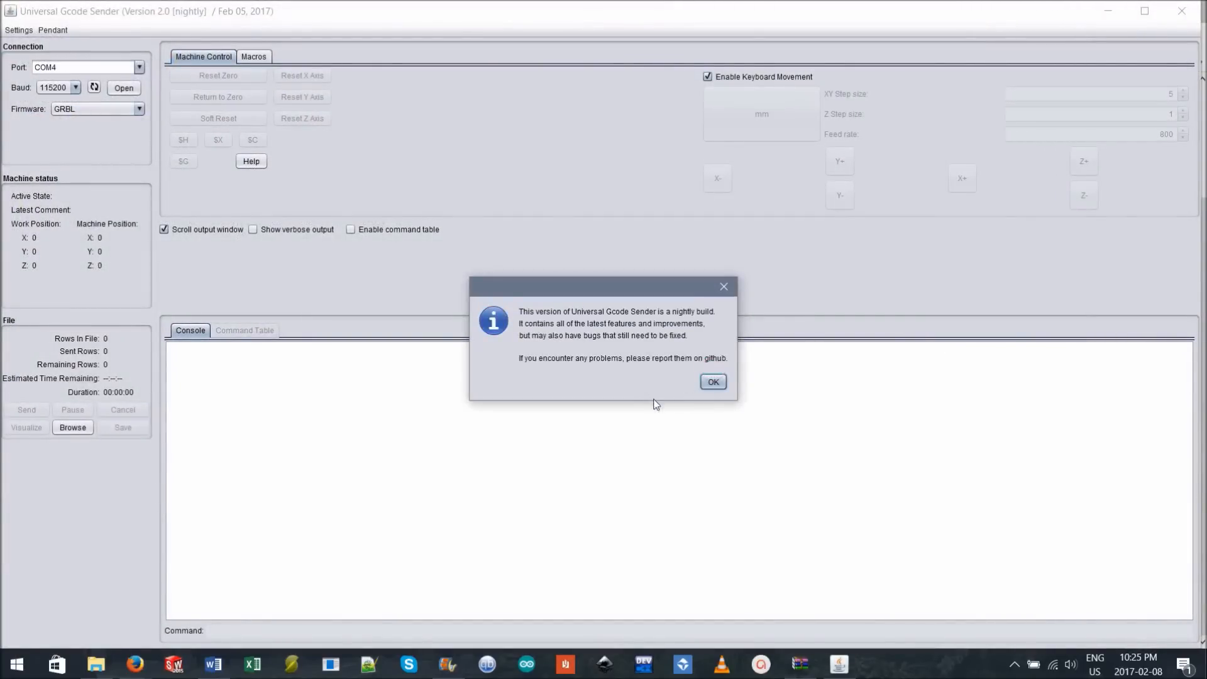
pyautogui.click(711, 381)
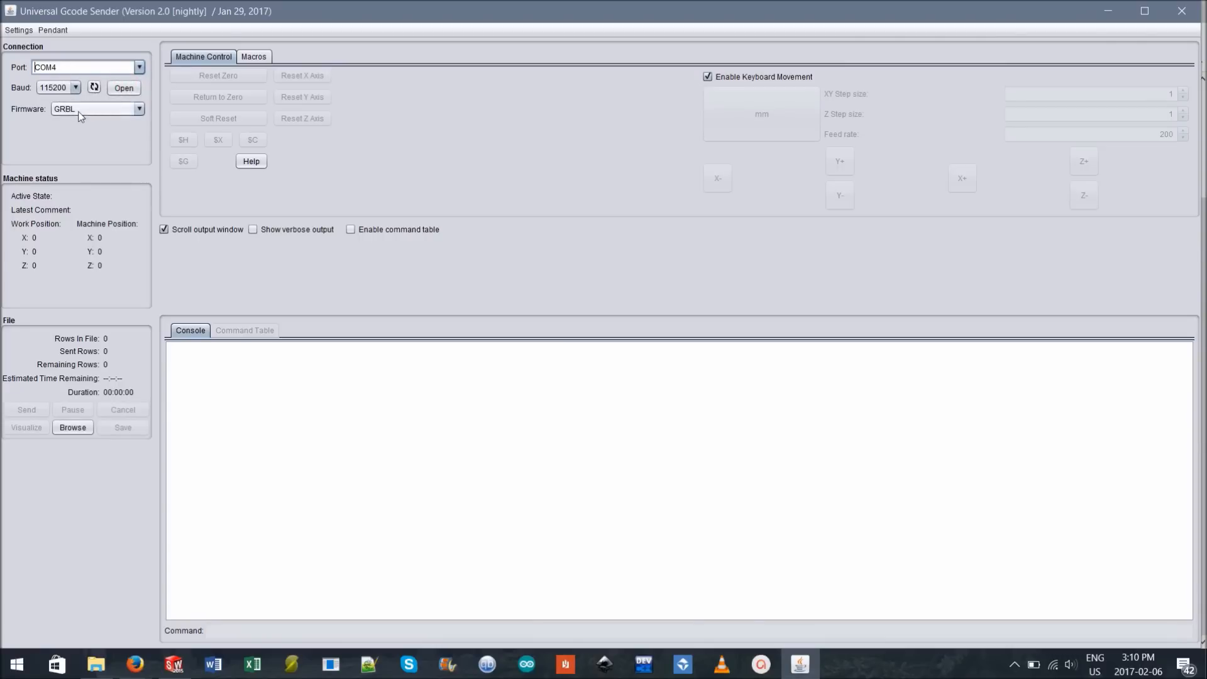
# - Connect to the Mill One on COM4 at 115200 baud with GRBL firmware
pyautogui.click(139, 67)
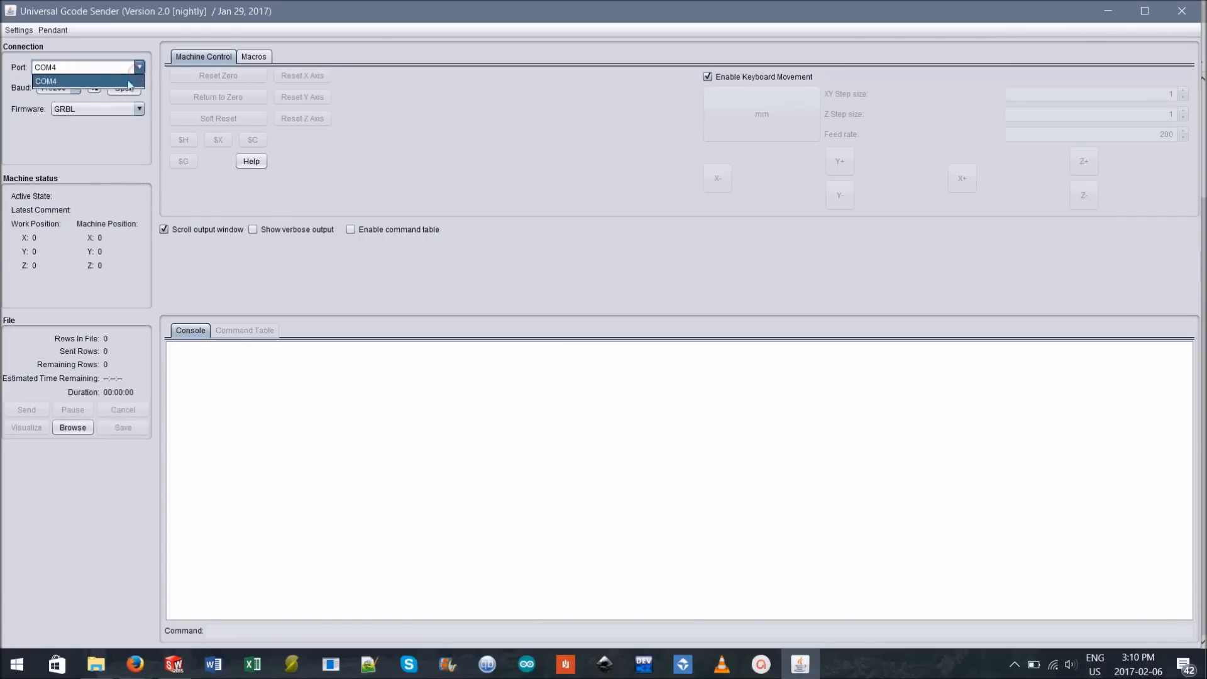
pyautogui.click(46, 80)
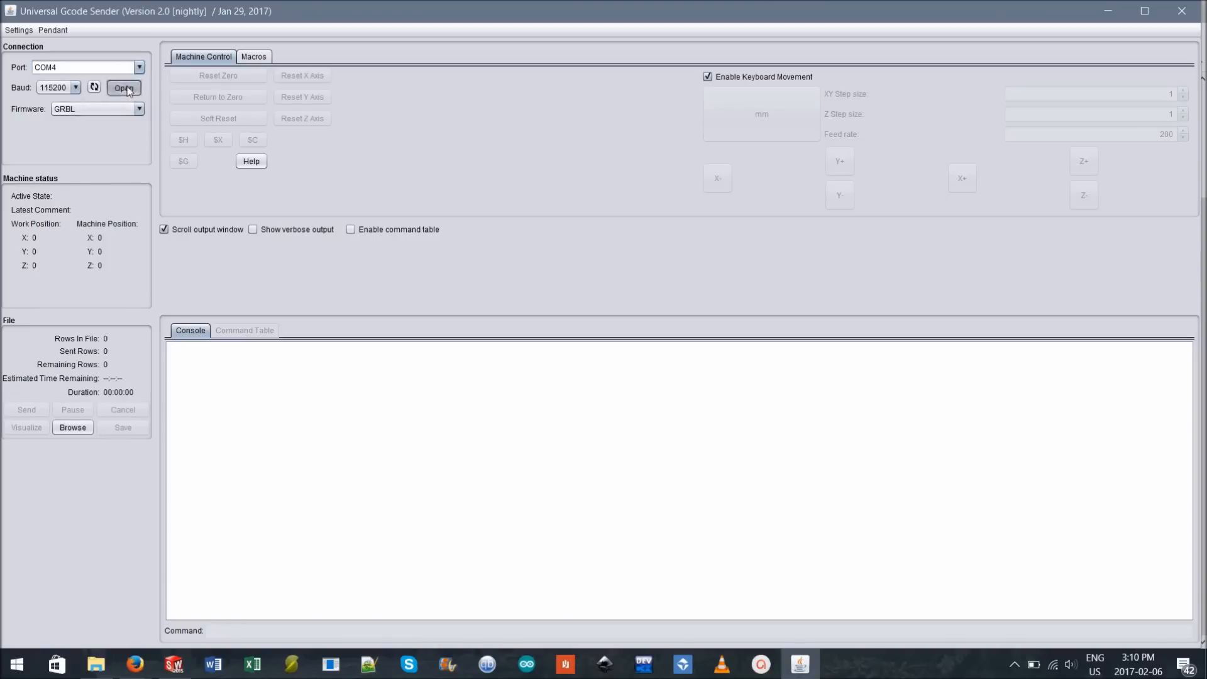
pyautogui.click(125, 88)
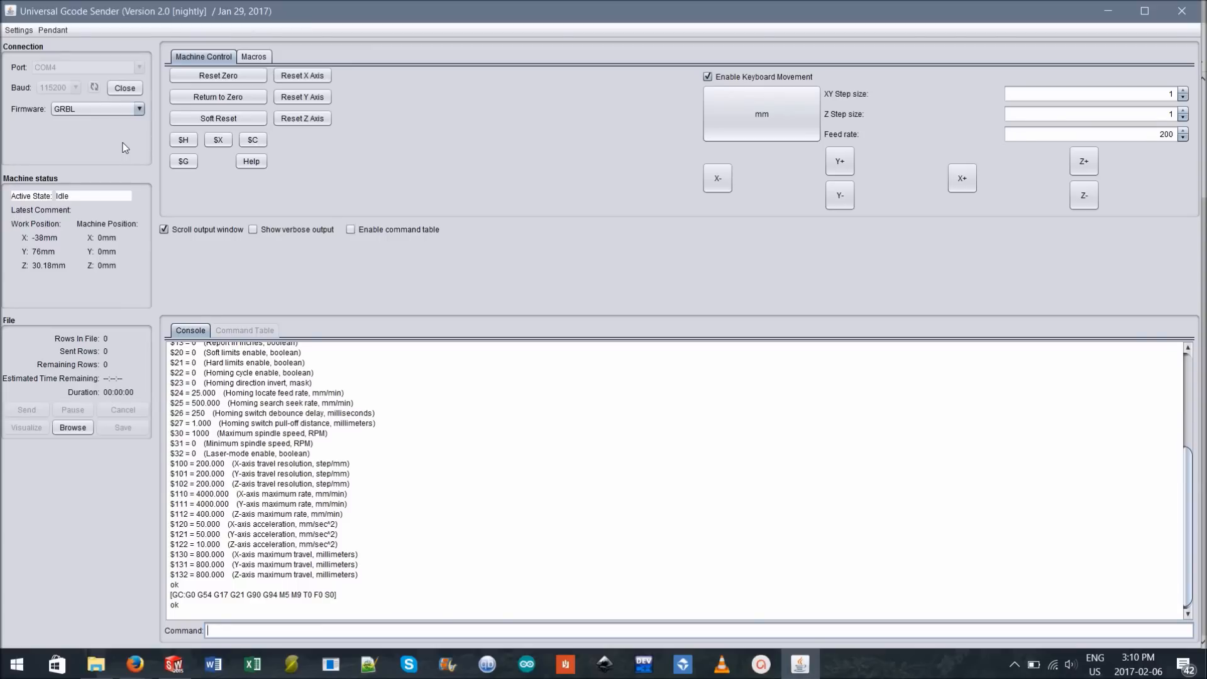
pyautogui.moveTo(67, 201)
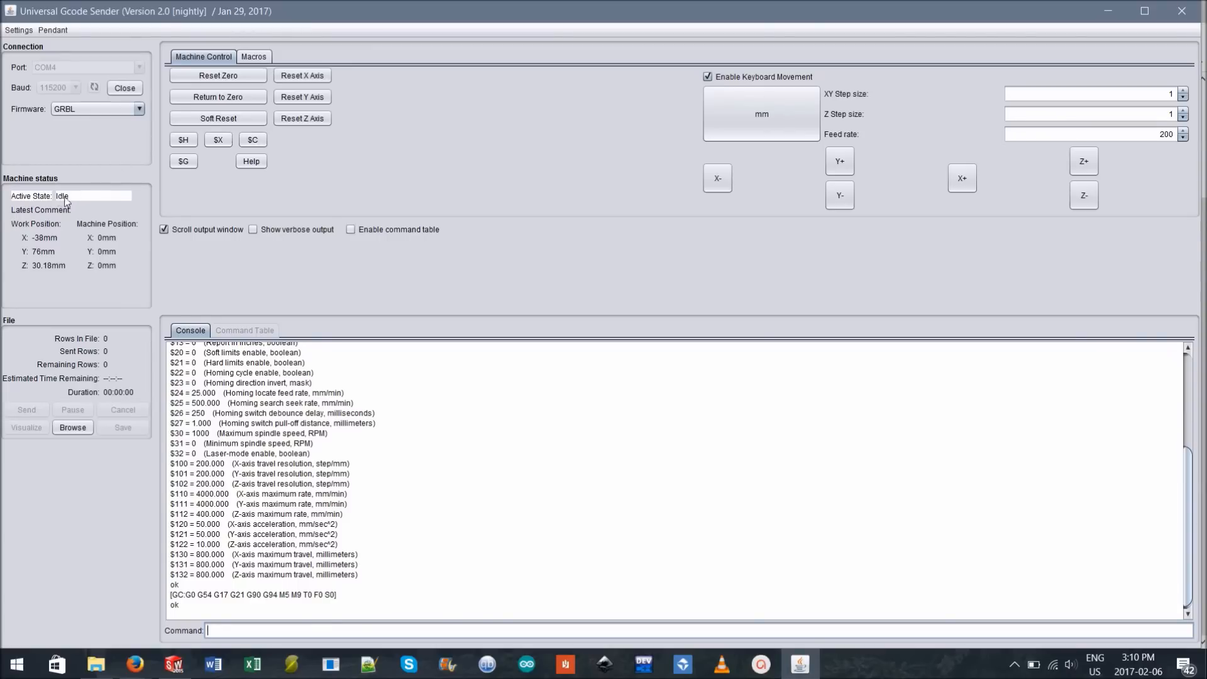
pyautogui.moveTo(92, 225)
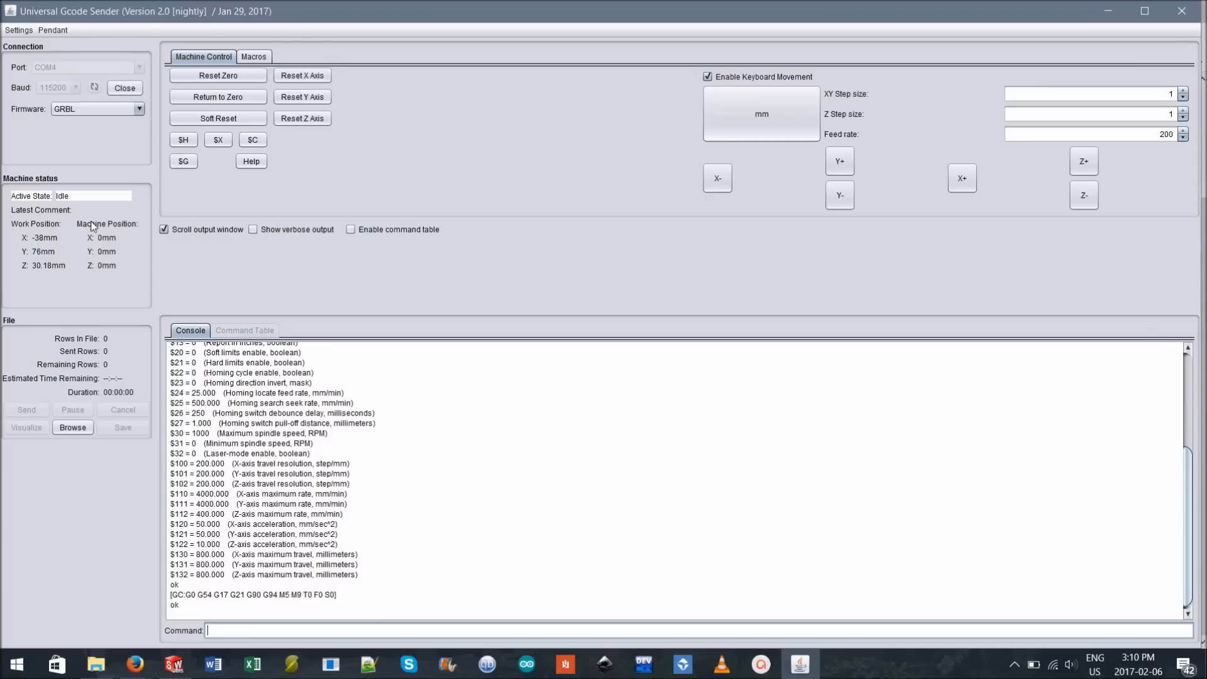
pyautogui.moveTo(101, 257)
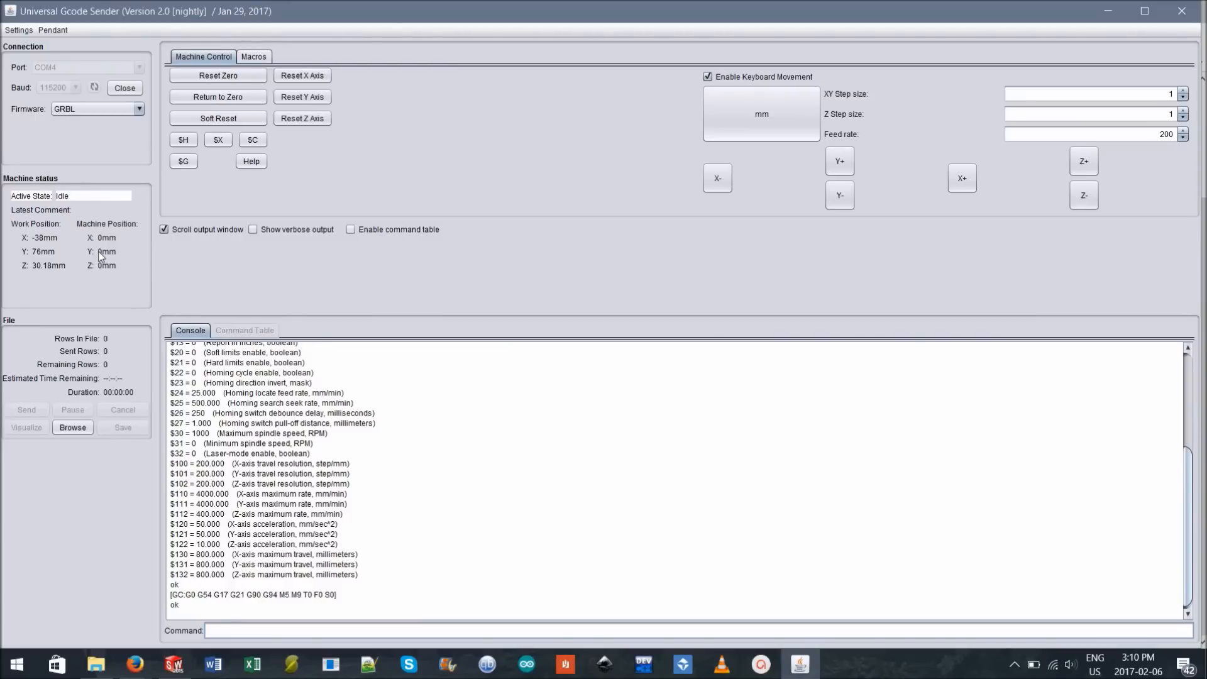
pyautogui.click(308, 630)
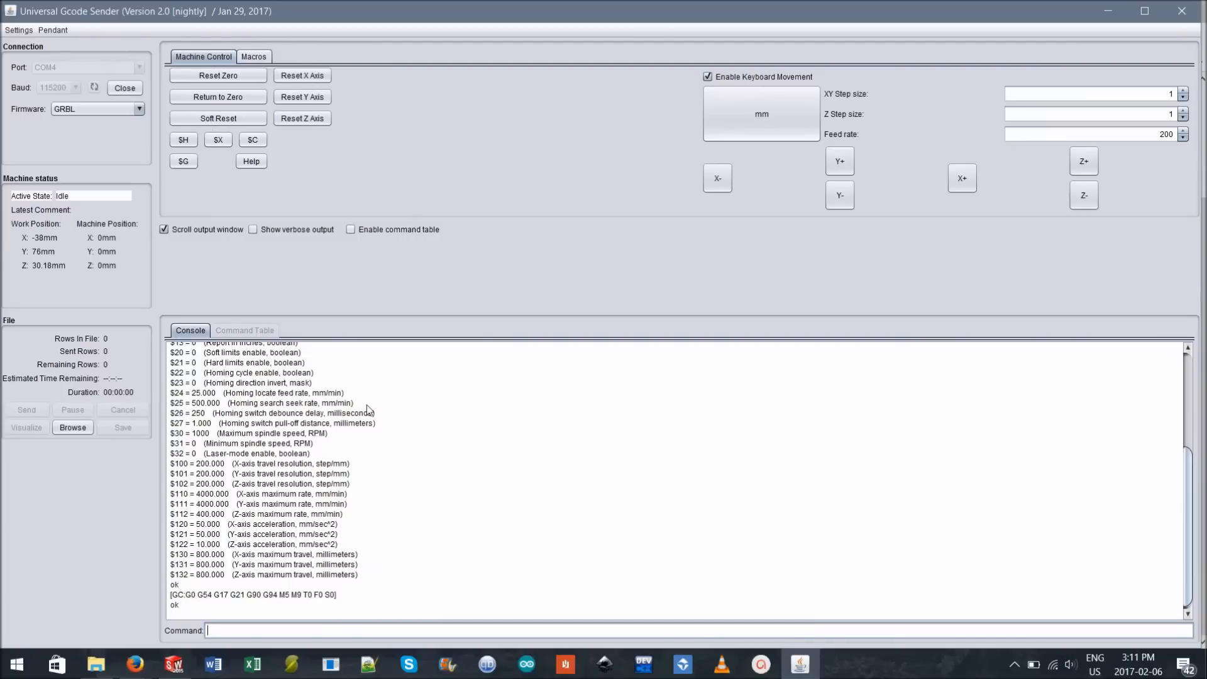
pyautogui.moveTo(291, 552)
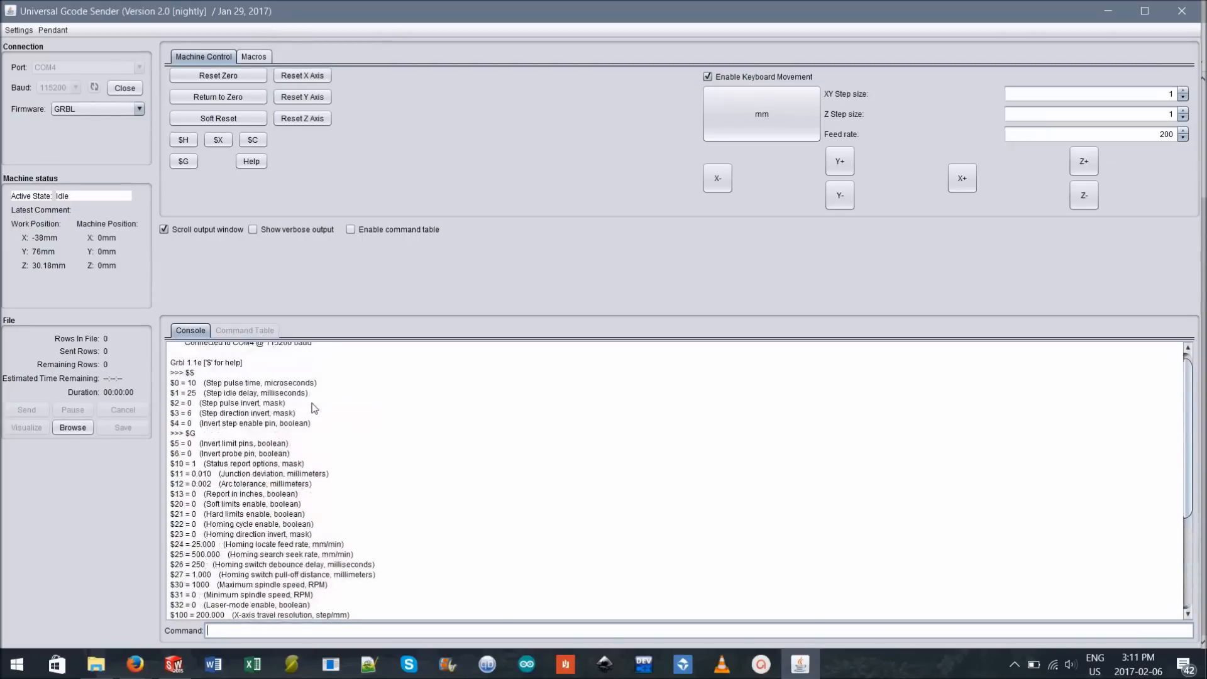
pyautogui.scroll(-3)
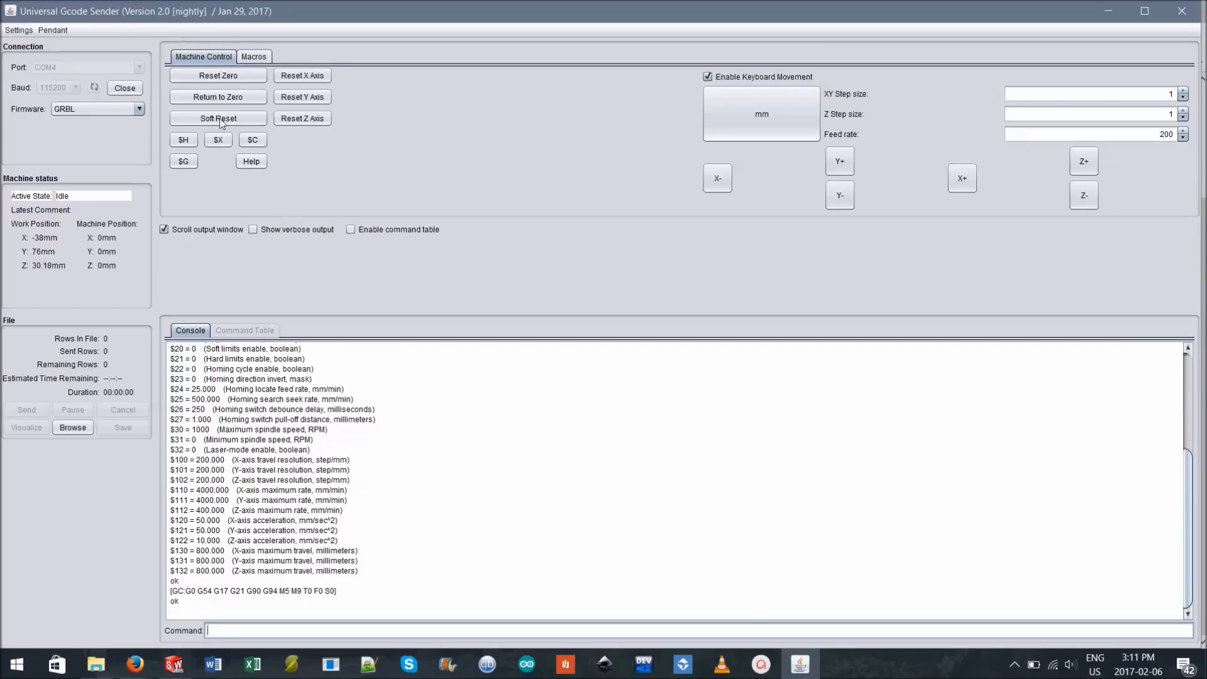
# - Show the Settings menu with Sender, Firmware and Gcode Processor options
pyautogui.click(17, 29)
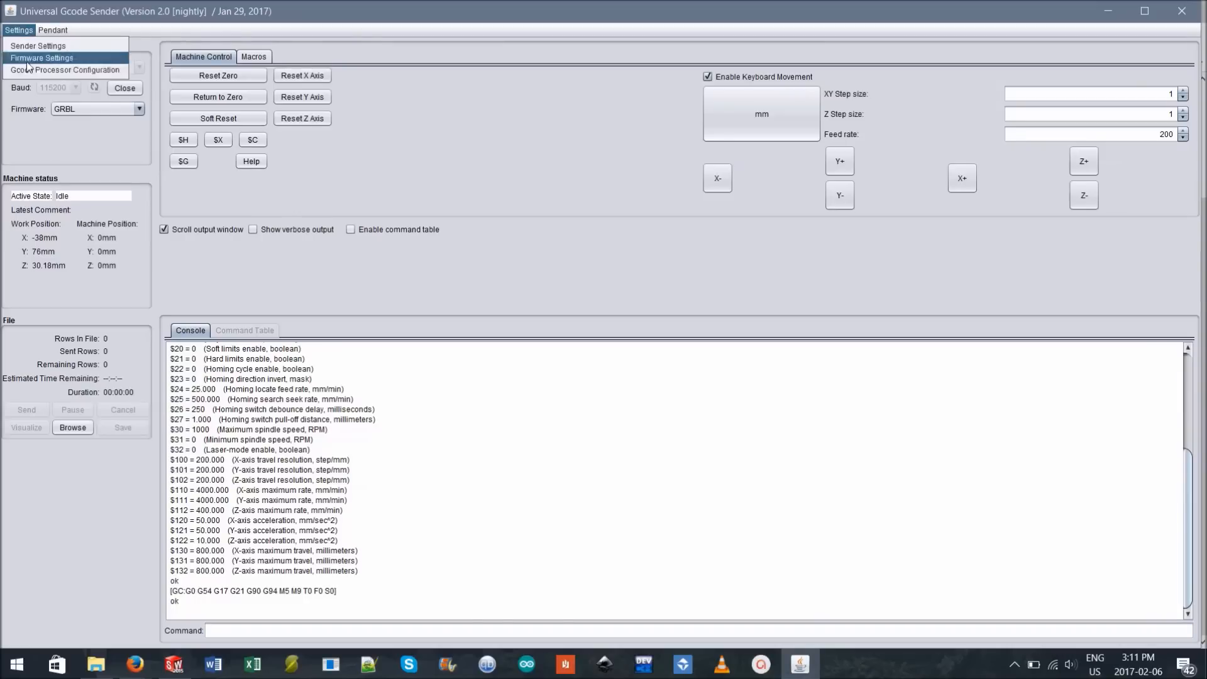
pyautogui.moveTo(66, 69)
pyautogui.write('800')
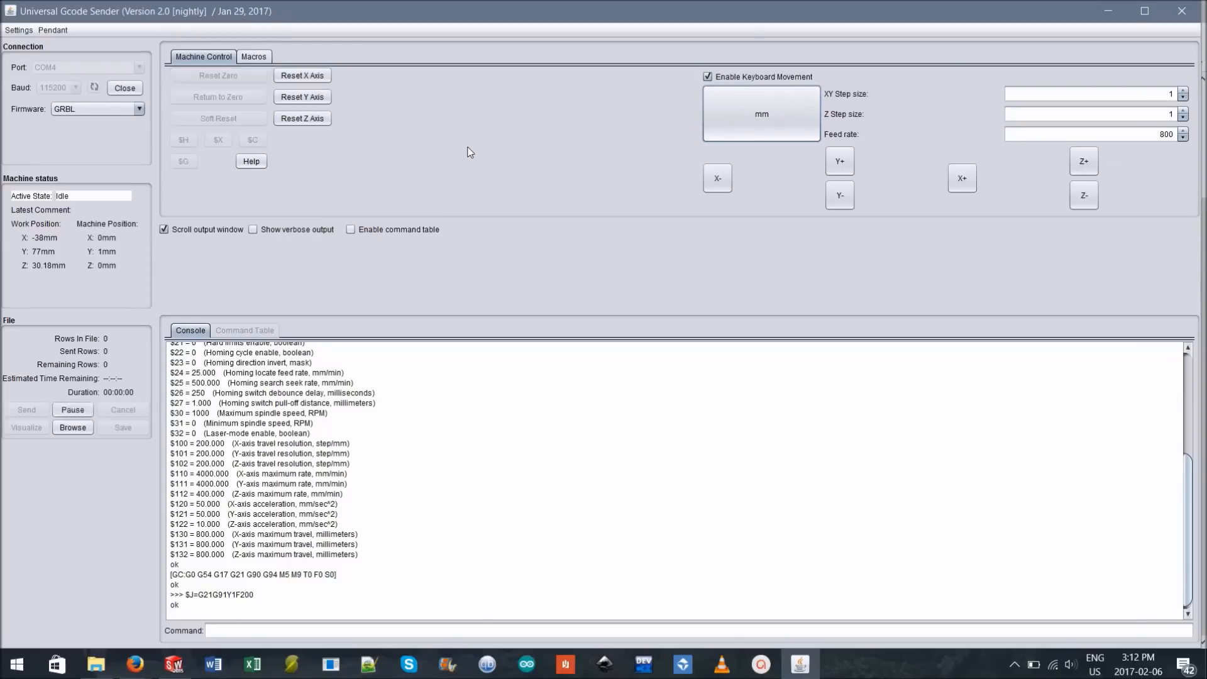
# - Jog the machine further along positive Y at feed rate 800
pyautogui.click(838, 161)
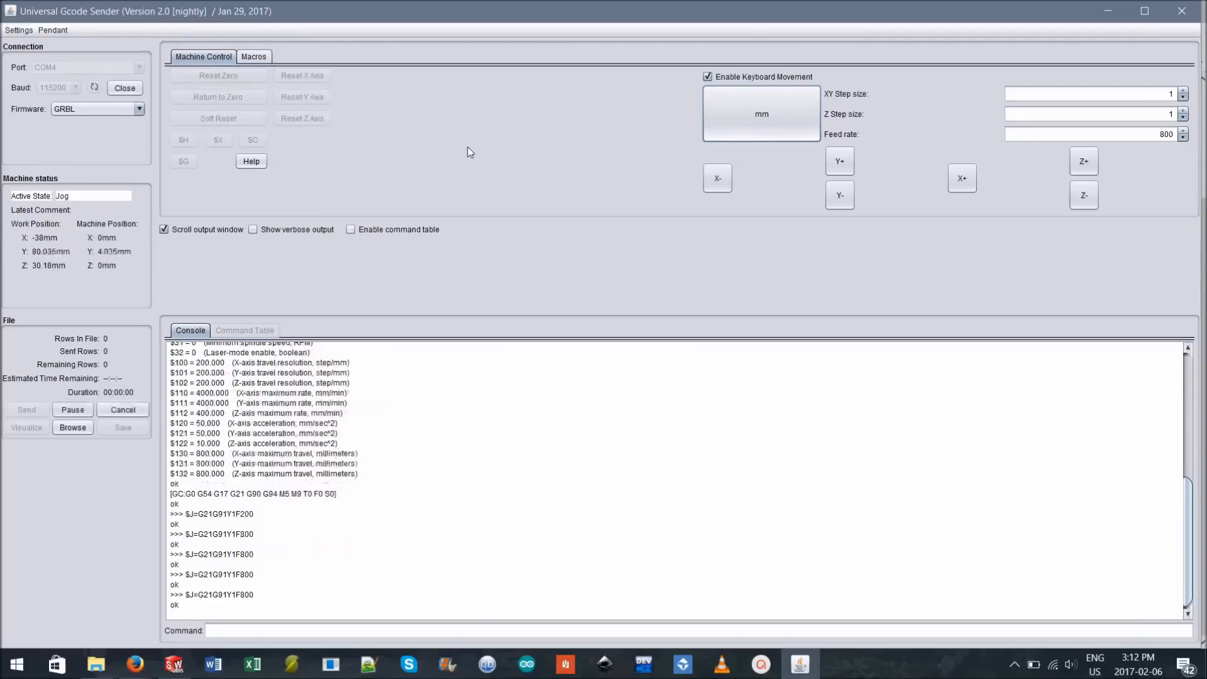